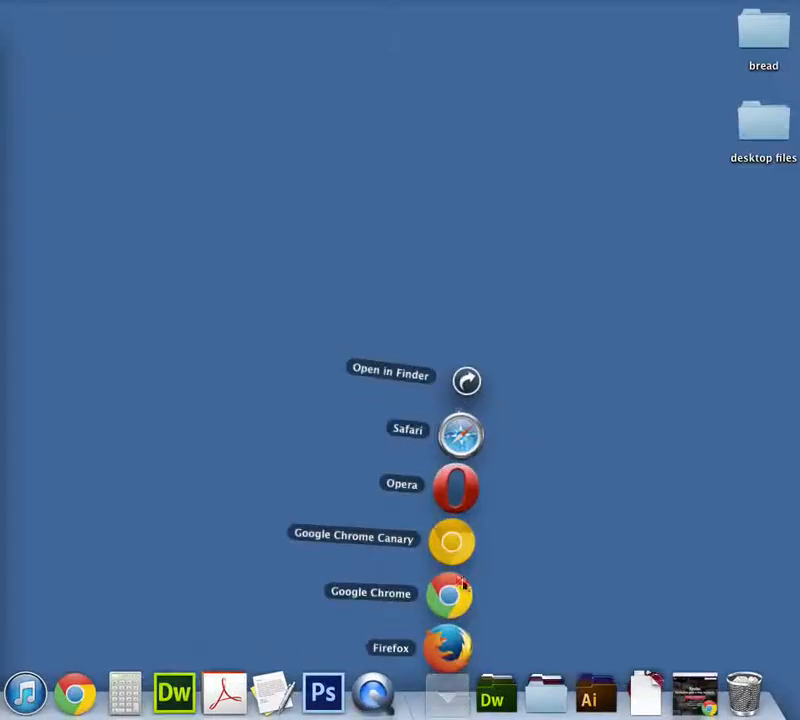
# Launch Google Chrome and load flickr.com.
pyautogui.click(448, 592)
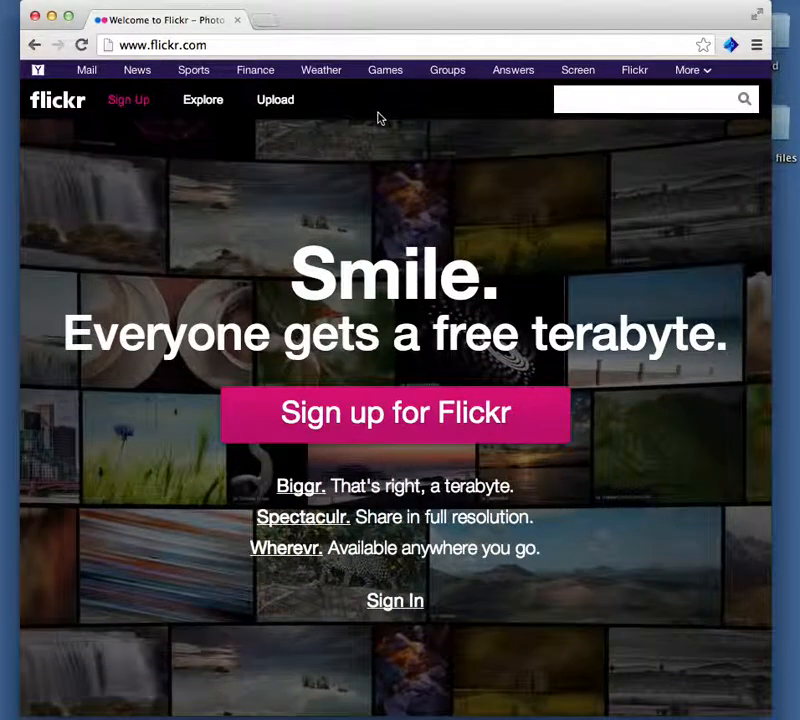
pyautogui.moveTo(404, 618)
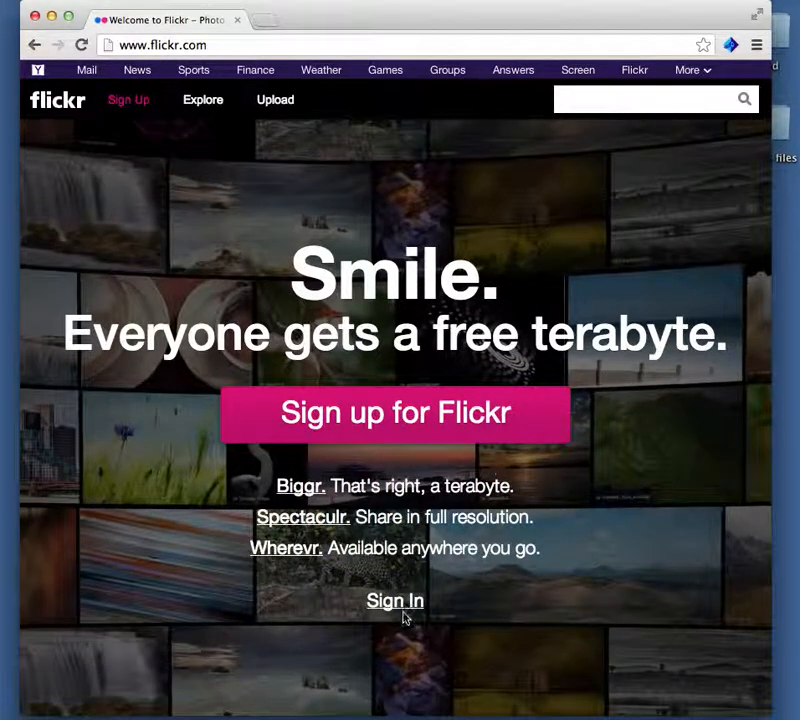
# Sign in through Yahoo with the account ID and password to reach the Flickr home feed.
pyautogui.click(394, 600)
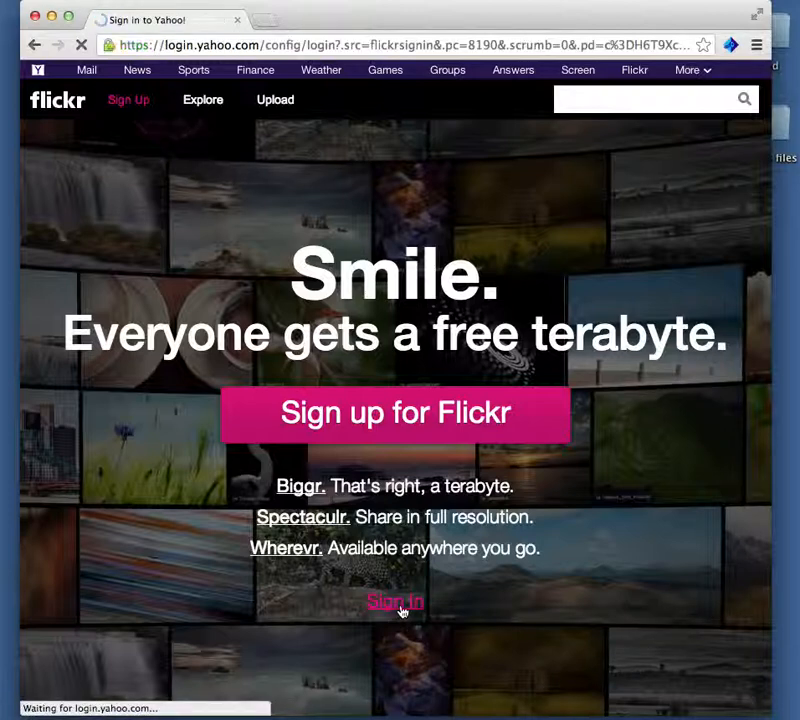
pyautogui.click(396, 600)
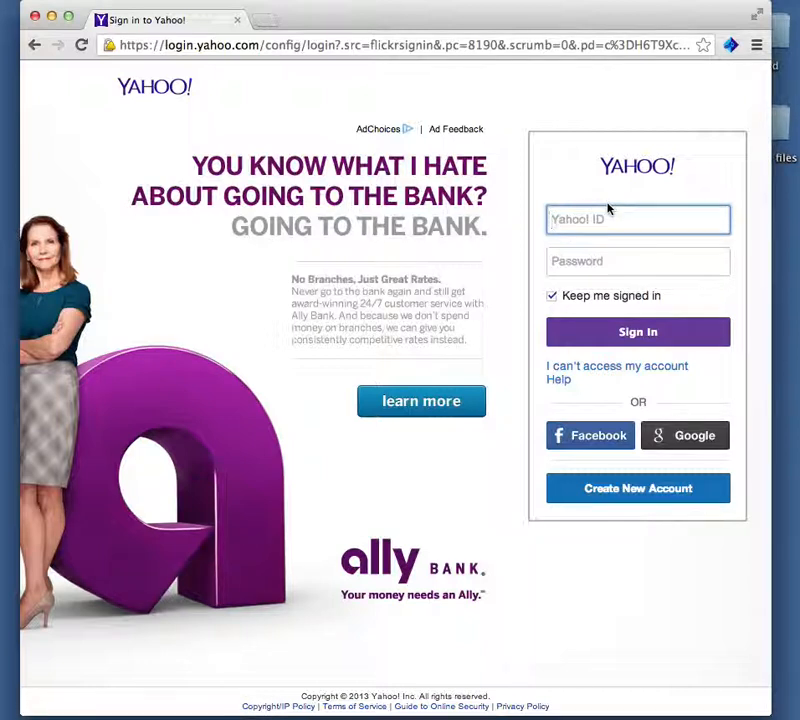
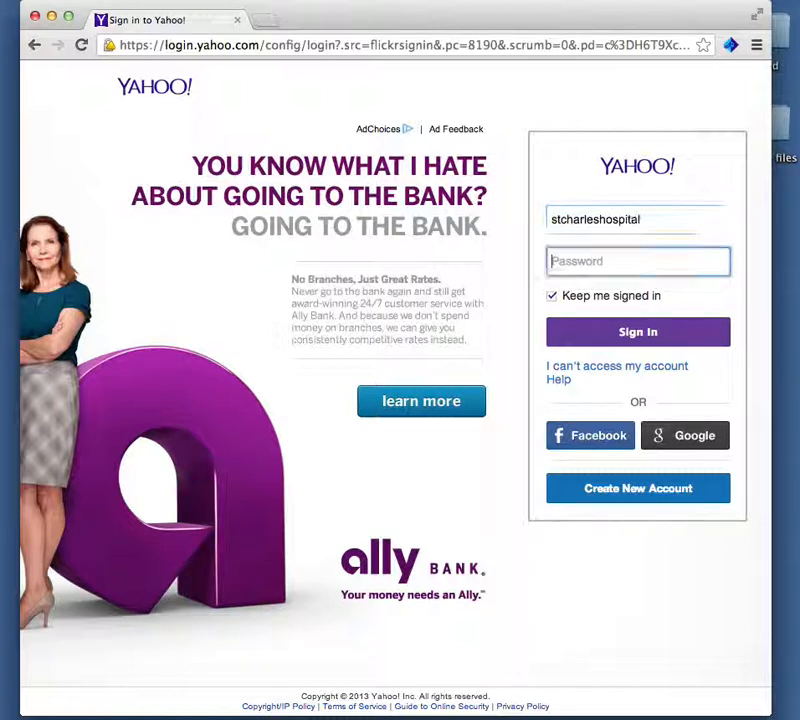
pyautogui.write('•••')
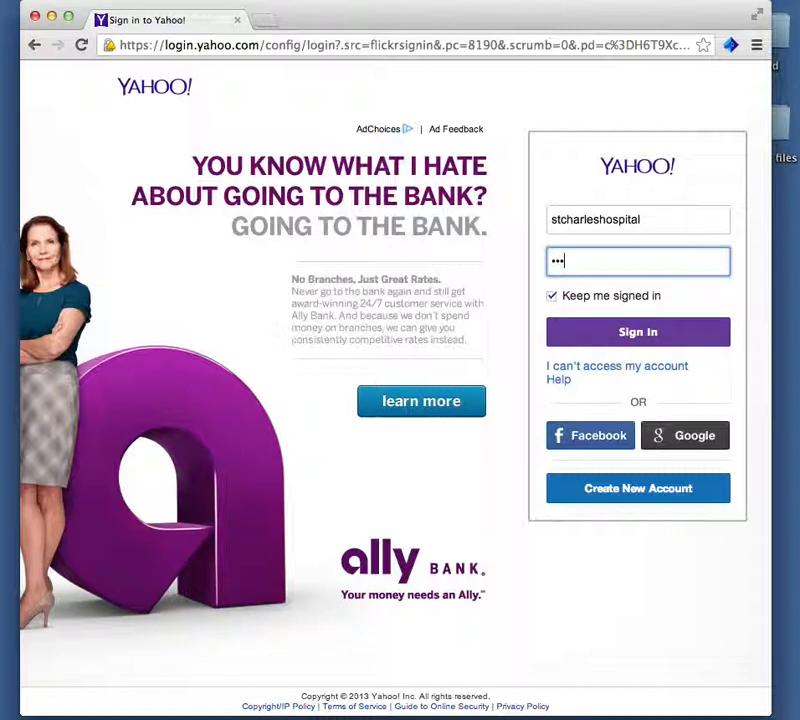
pyautogui.press('backspace')
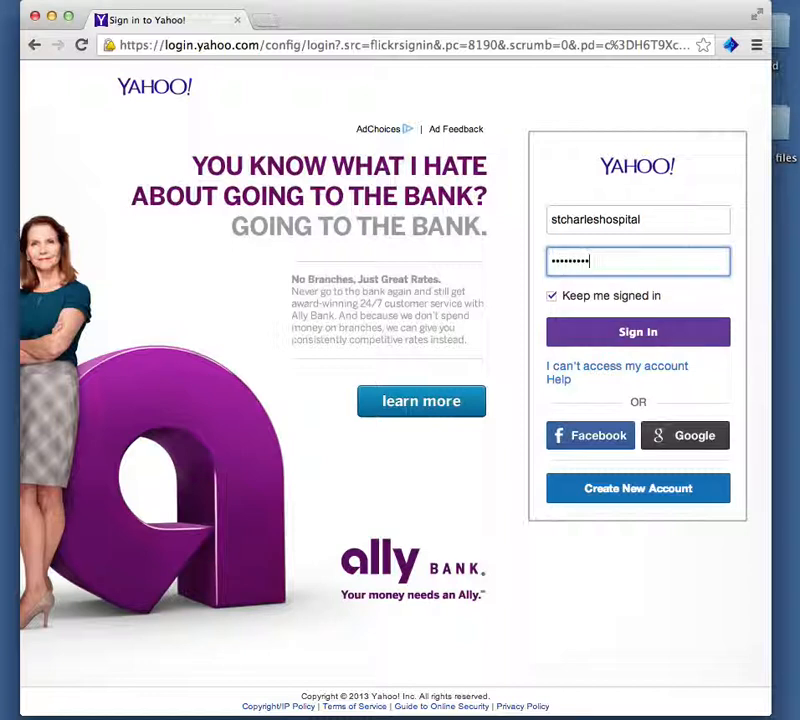
pyautogui.click(636, 332)
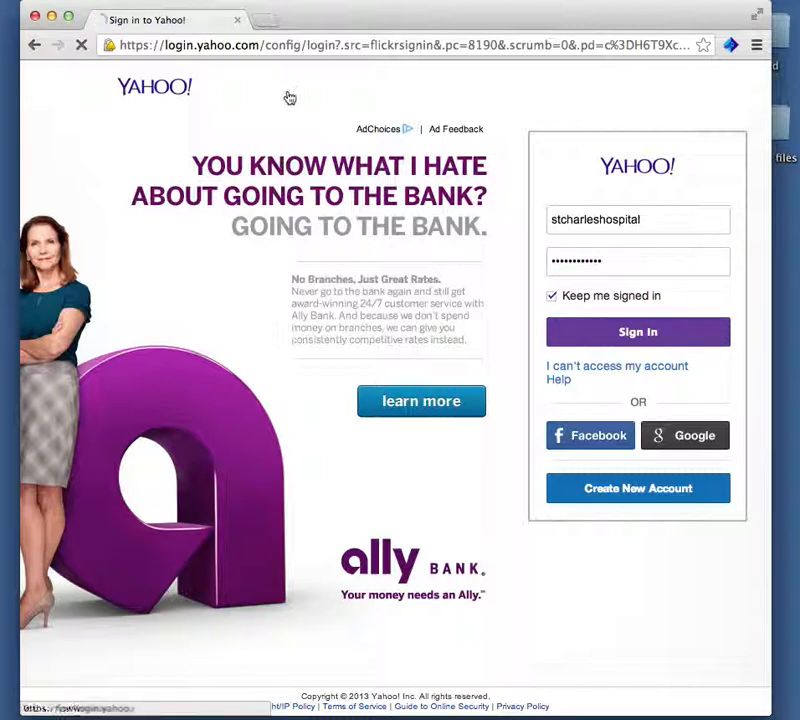
pyautogui.click(636, 332)
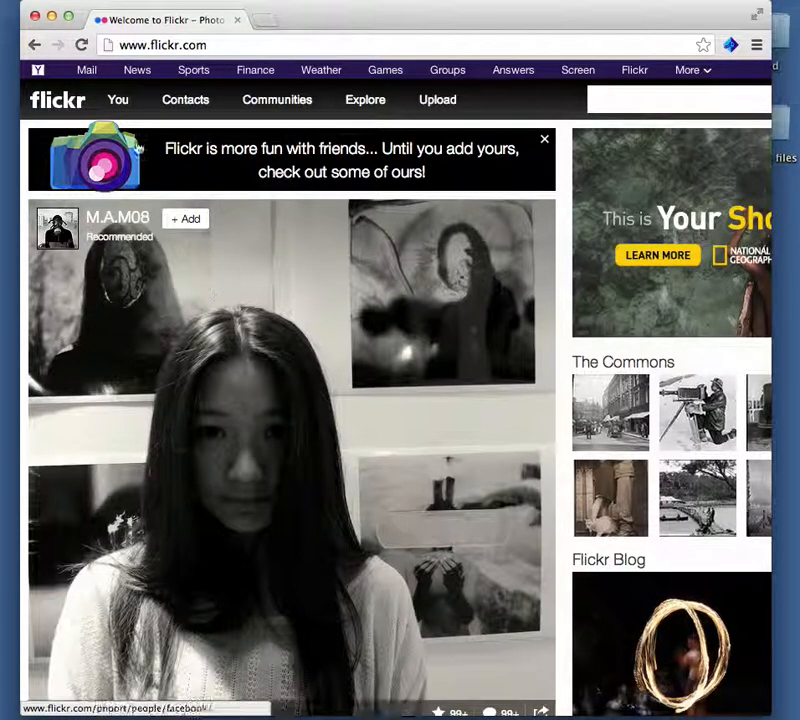
# Go to the account's own Photostream from the You menu.
pyautogui.click(116, 100)
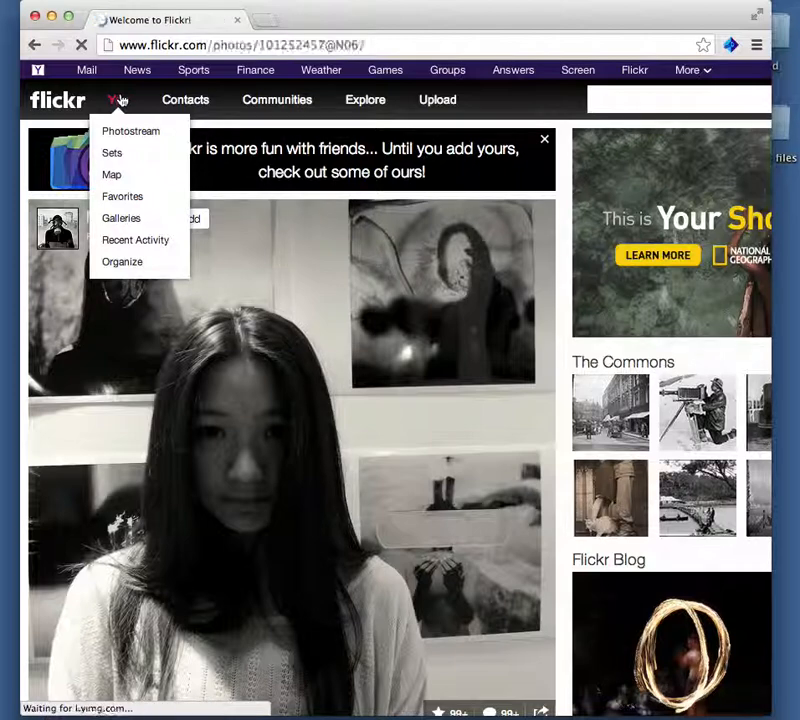
pyautogui.click(132, 130)
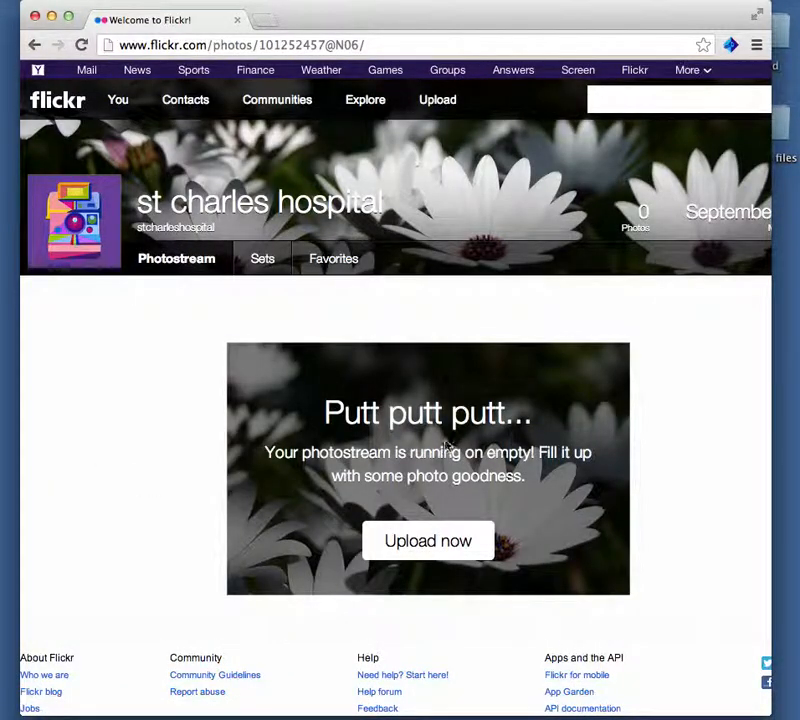
pyautogui.moveTo(242, 400)
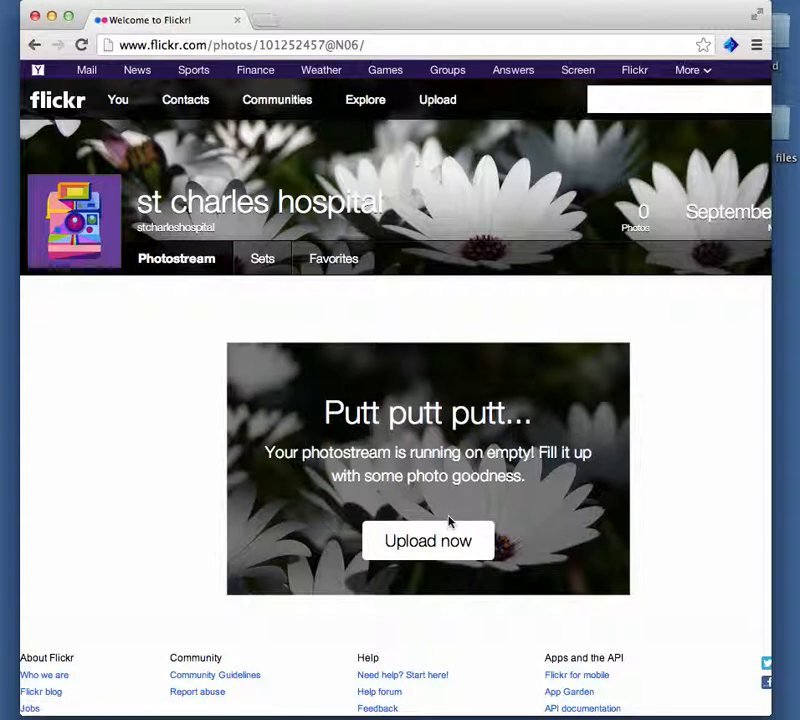
pyautogui.moveTo(428, 540)
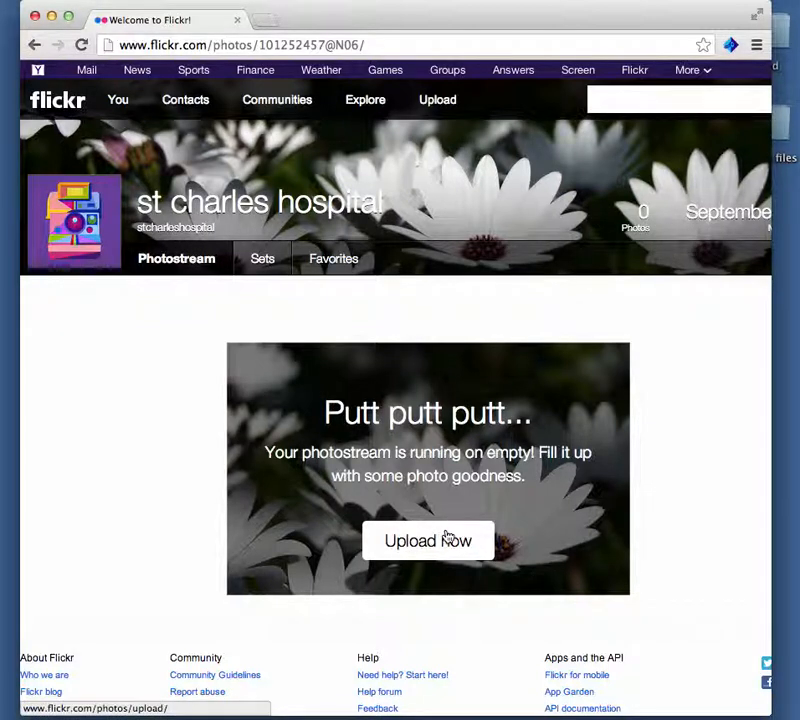
# Start the Flickr uploader from the empty photostream's Upload now prompt.
pyautogui.click(426, 540)
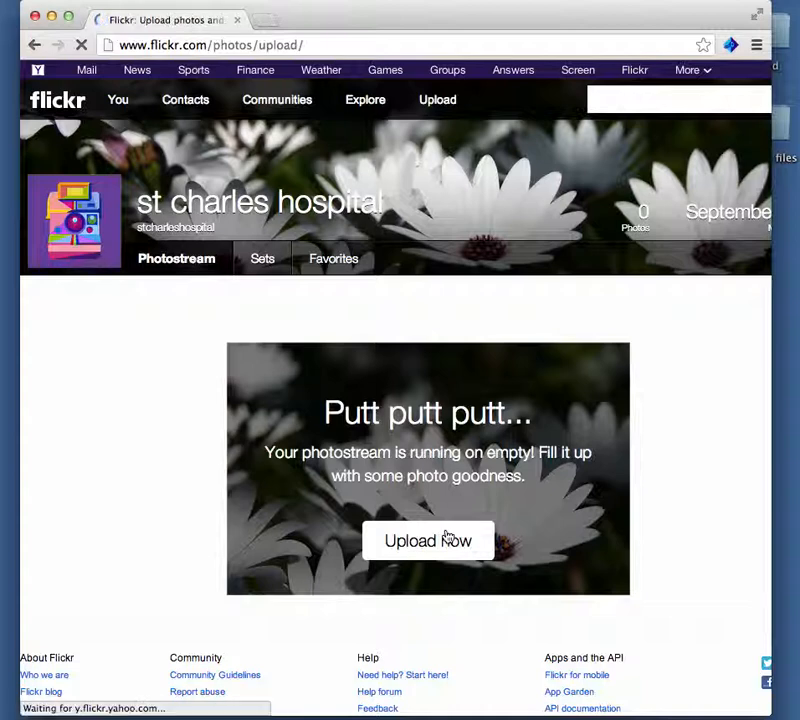
pyautogui.click(428, 540)
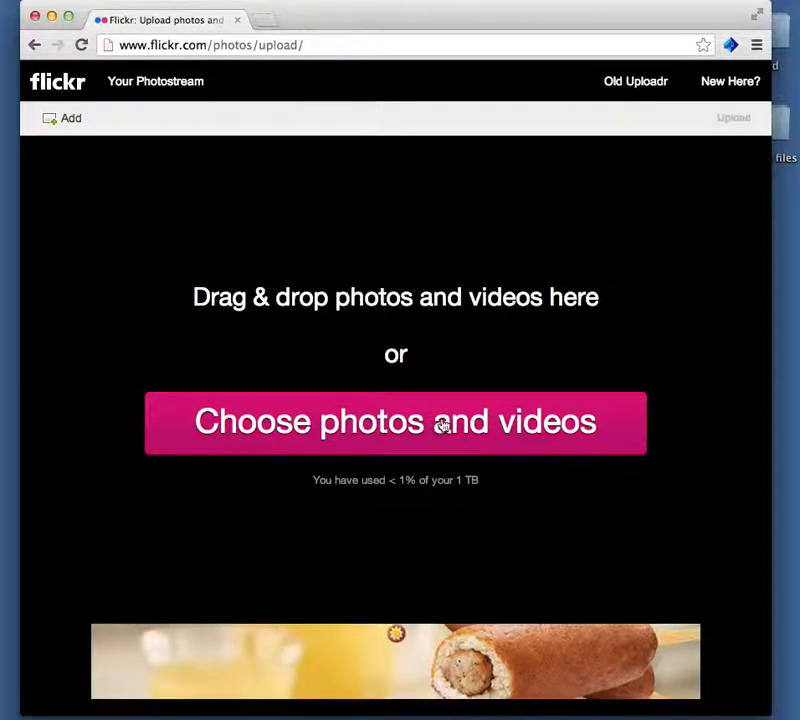
pyautogui.click(396, 422)
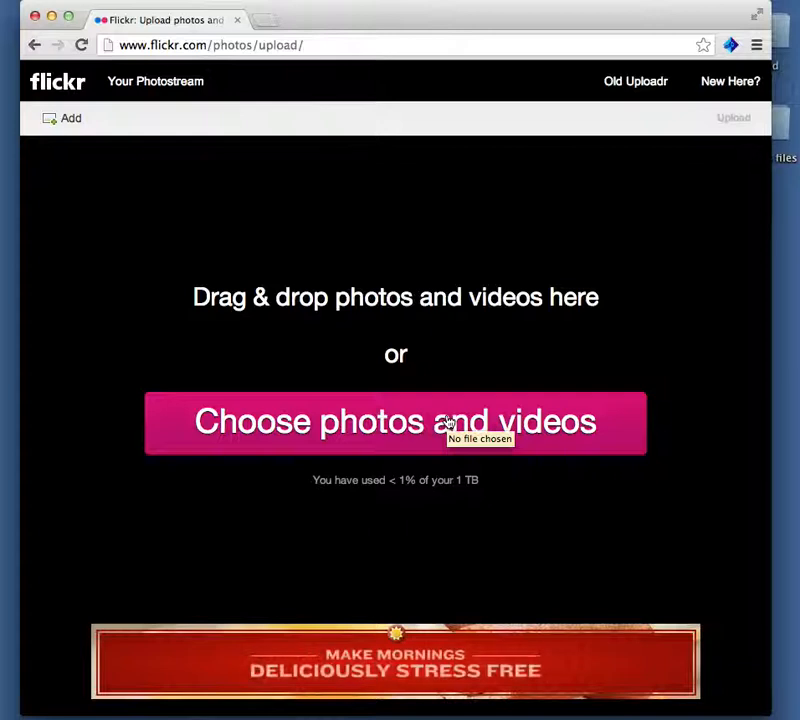
# Choose bread_vert1, bread_vert2 and bread_vert4 from the bread folder for upload.
pyautogui.click(396, 422)
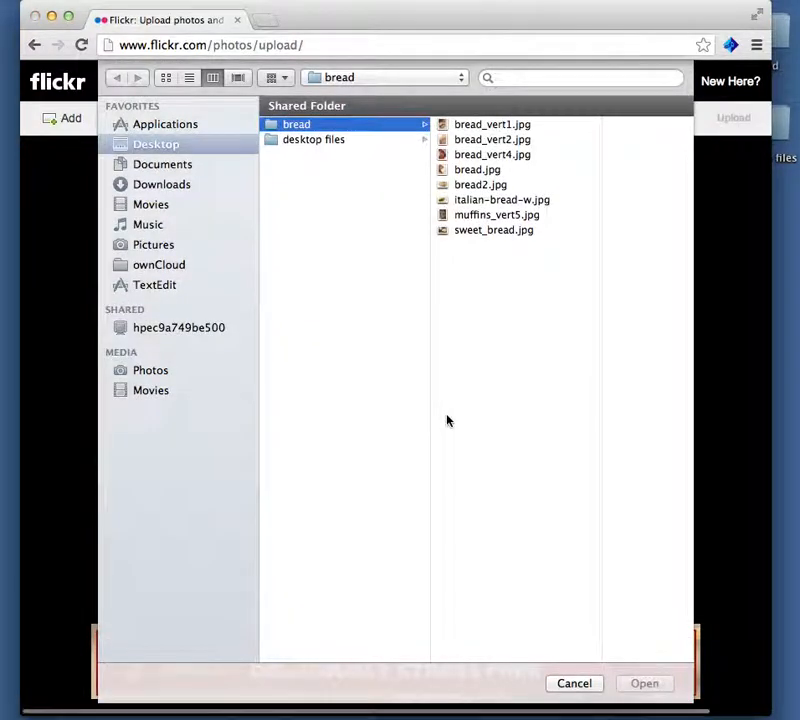
pyautogui.moveTo(388, 268)
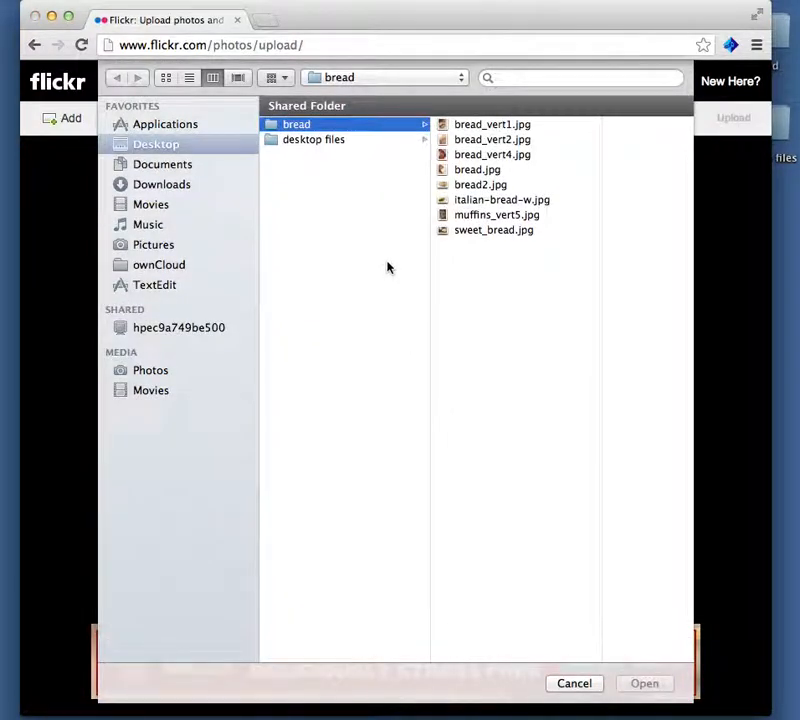
pyautogui.moveTo(384, 220)
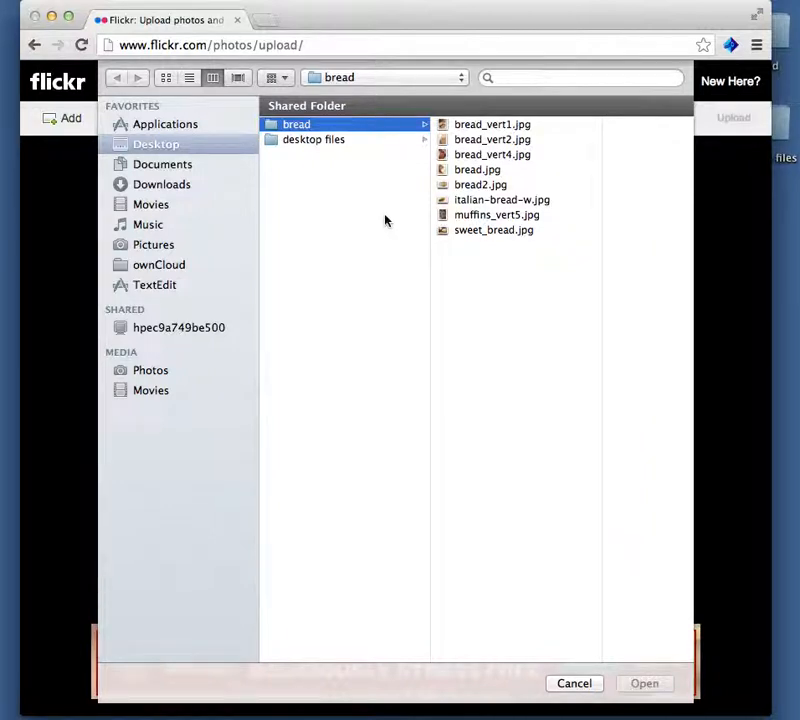
pyautogui.click(492, 154)
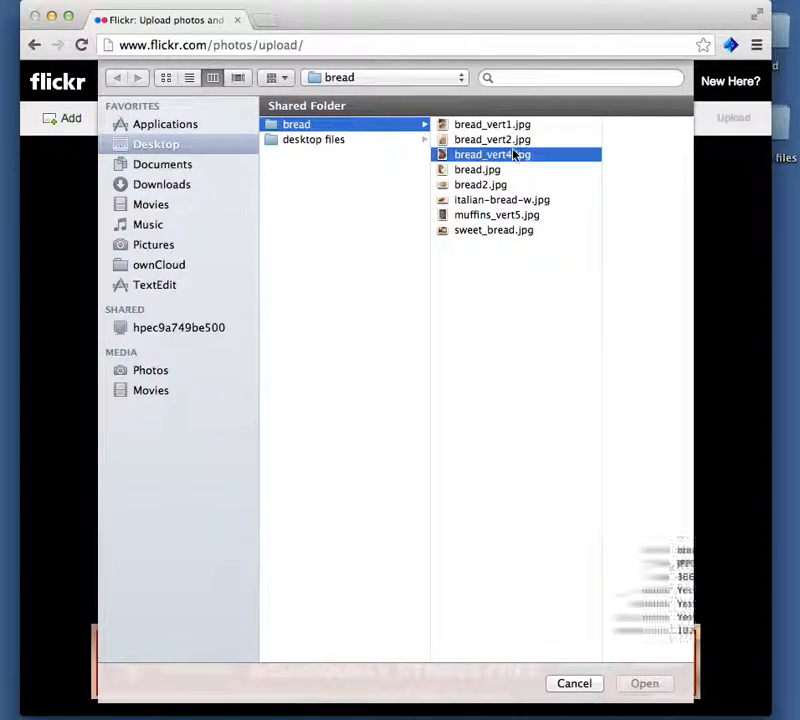
pyautogui.click(408, 124)
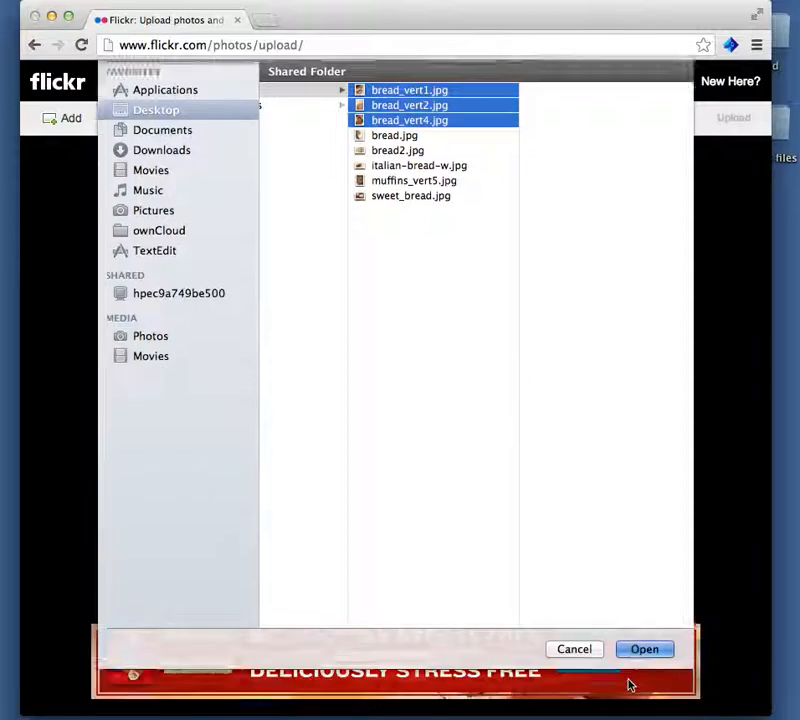
pyautogui.click(644, 648)
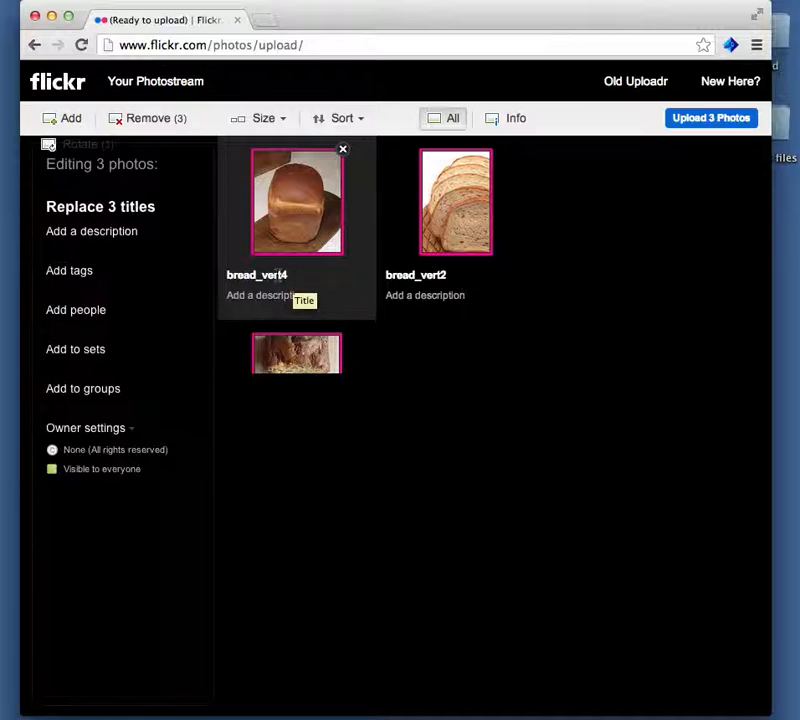
# Title the bread_vert4 photo 'Bread Machine' and give it a short description.
pyautogui.click(296, 202)
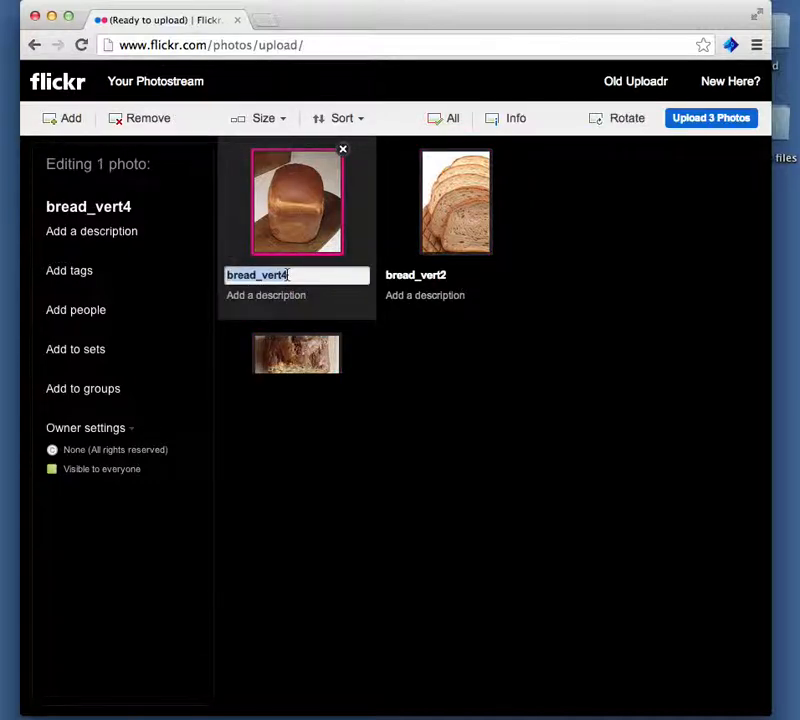
pyautogui.write('Bread Machine')
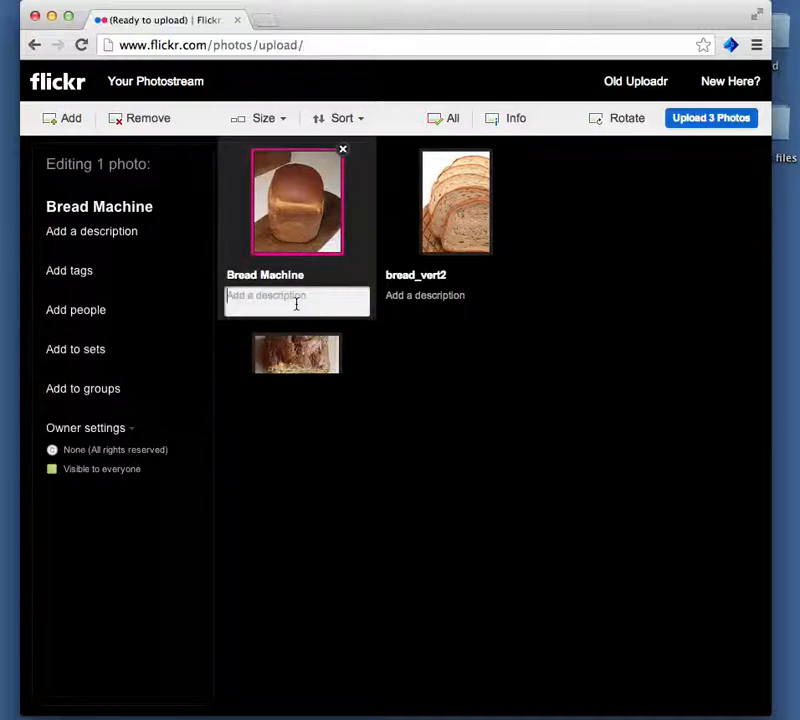
pyautogui.write('Anyone can make bread')
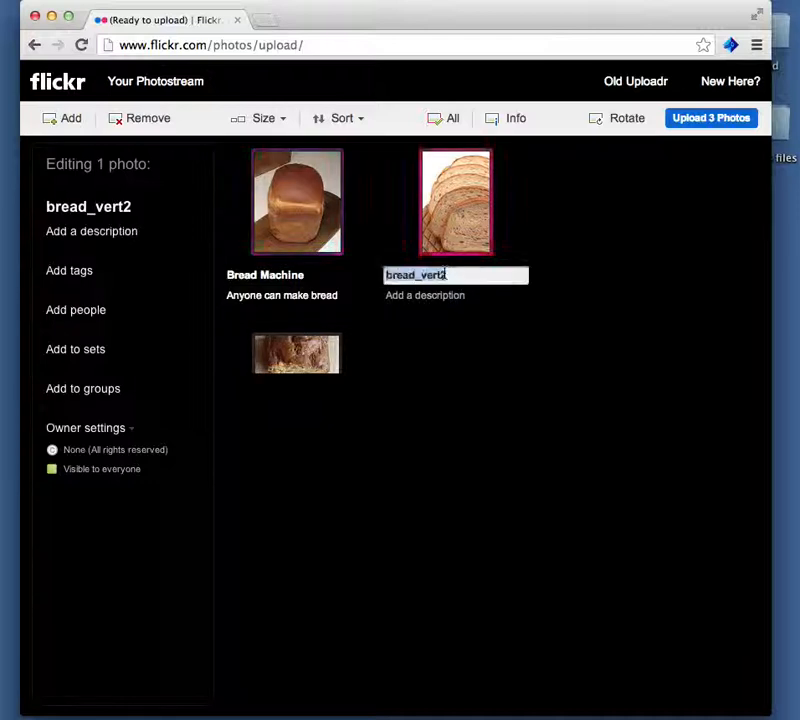
# Title the second photo 'Sliced Bread' with description 'best invention since sliced bread'.
pyautogui.write('Sliced Bread')
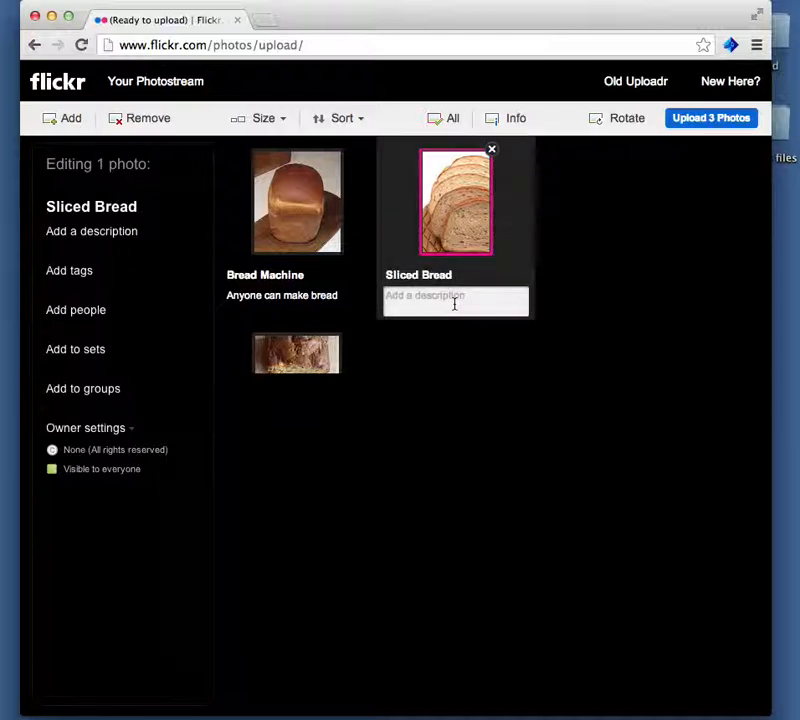
pyautogui.write('best invent')
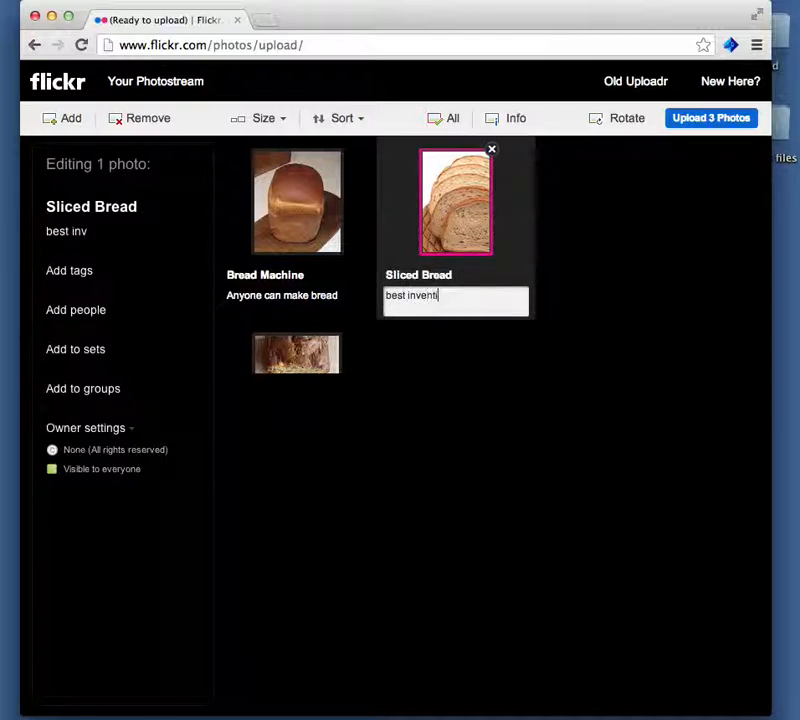
pyautogui.write('ion since sliced')
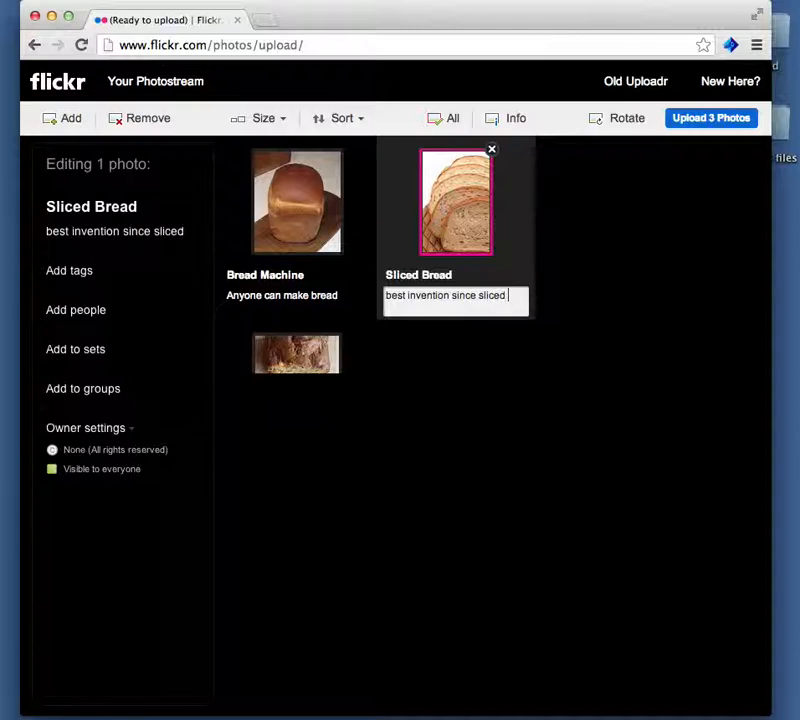
pyautogui.write('bread!')
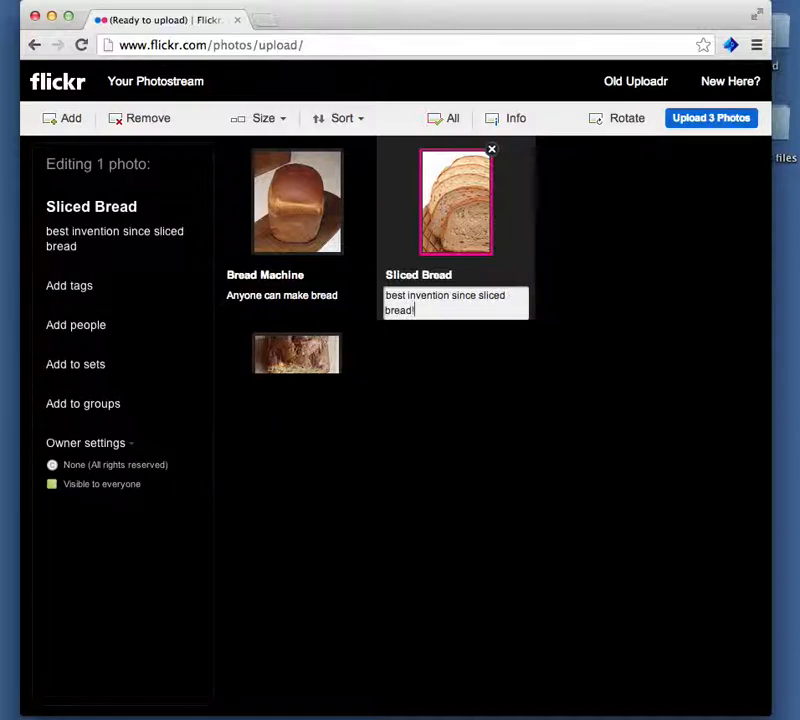
pyautogui.click(296, 352)
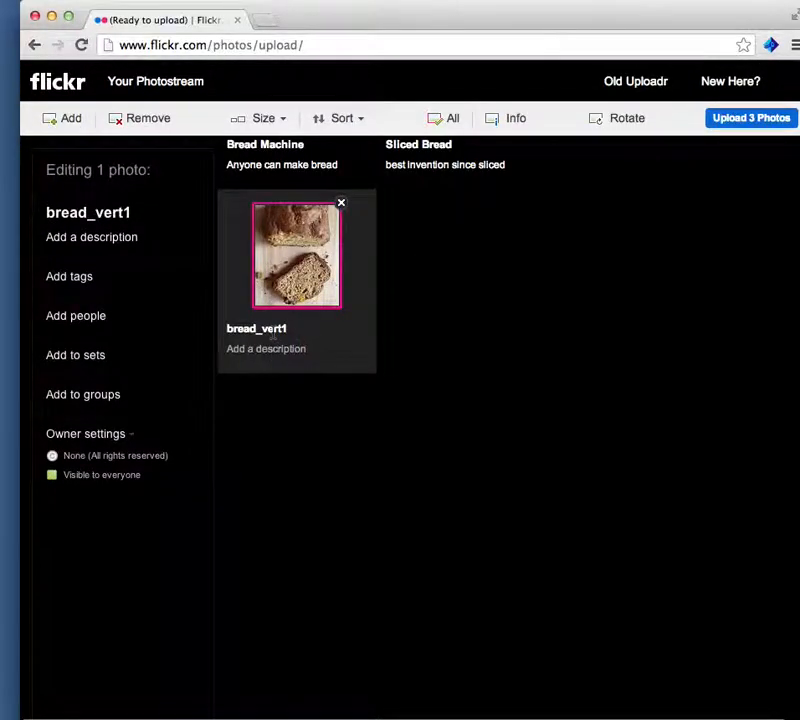
# Title the bread_vert1 photo 'Healthy Bread' with the description 'oats and wheat!'.
pyautogui.click(256, 328)
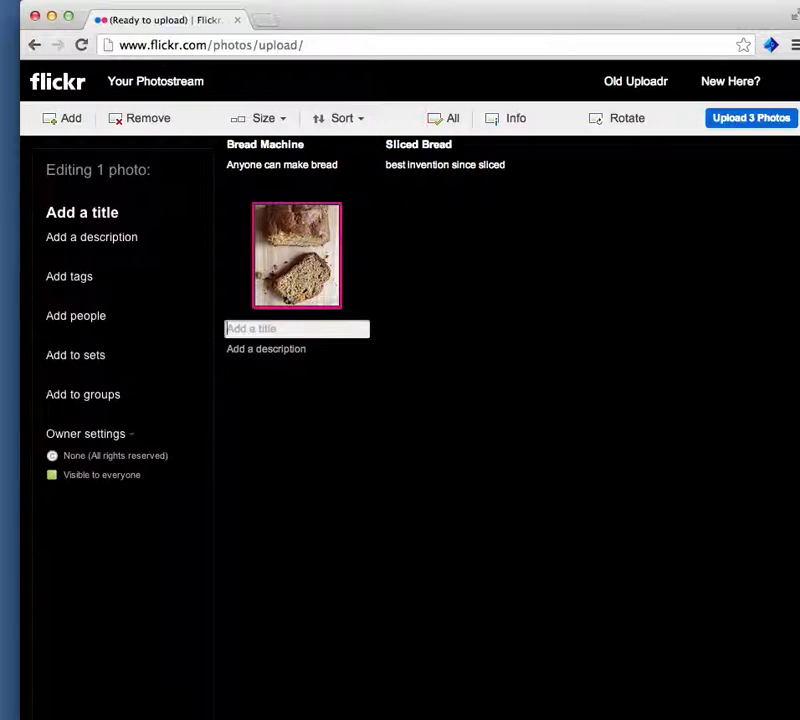
pyautogui.write('Healyhy')
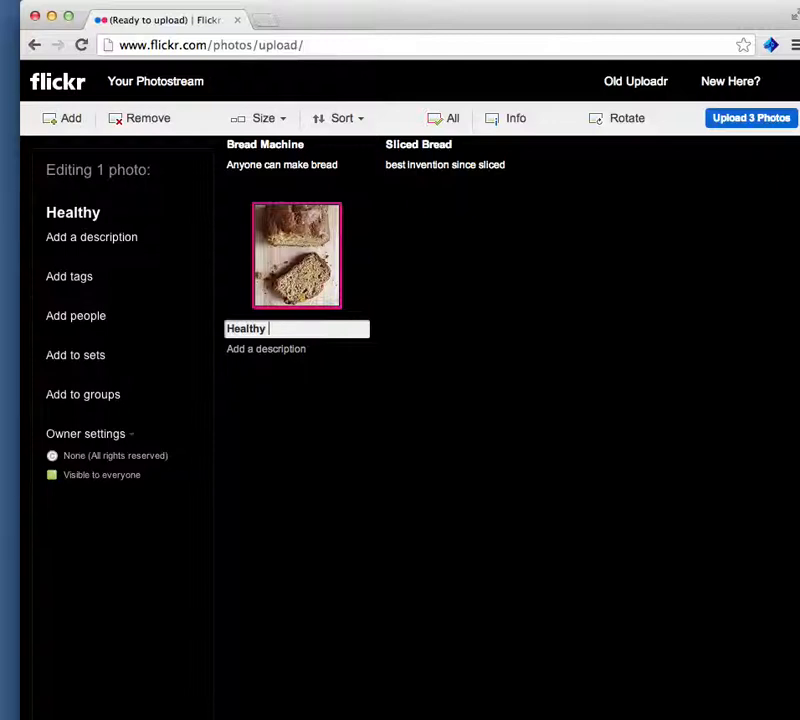
pyautogui.write('Bread')
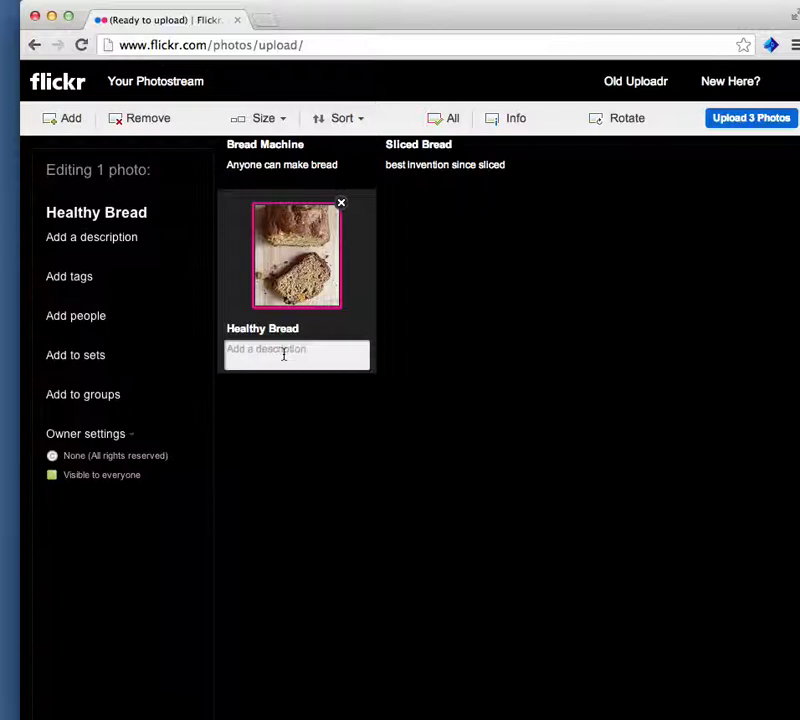
pyautogui.write('oats and wheat')
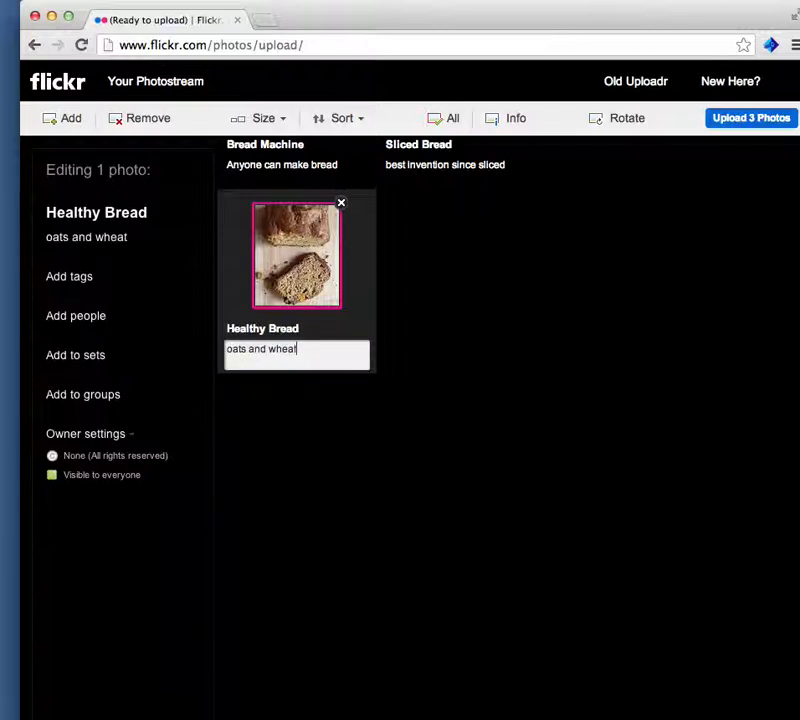
pyautogui.write('!')
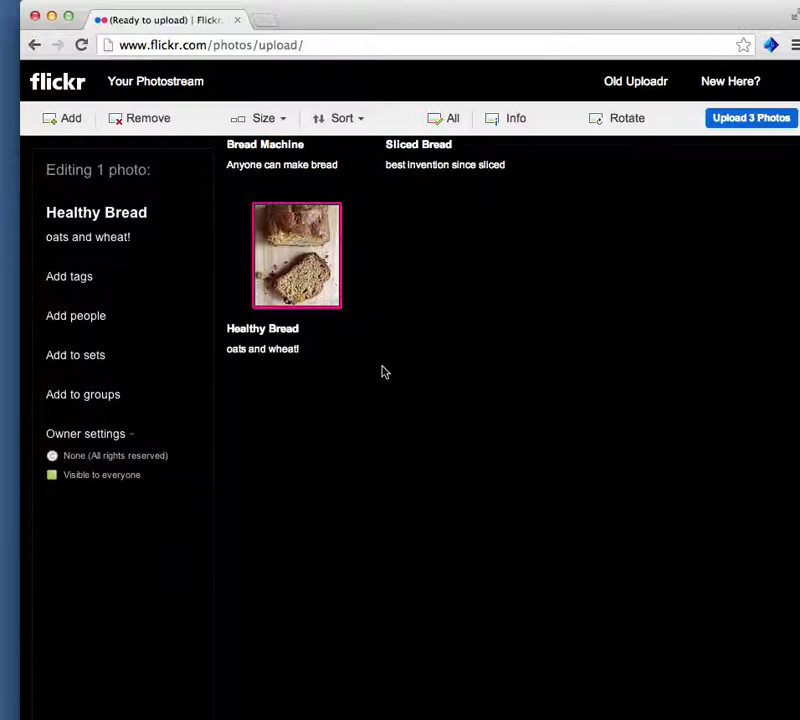
pyautogui.moveTo(390, 368)
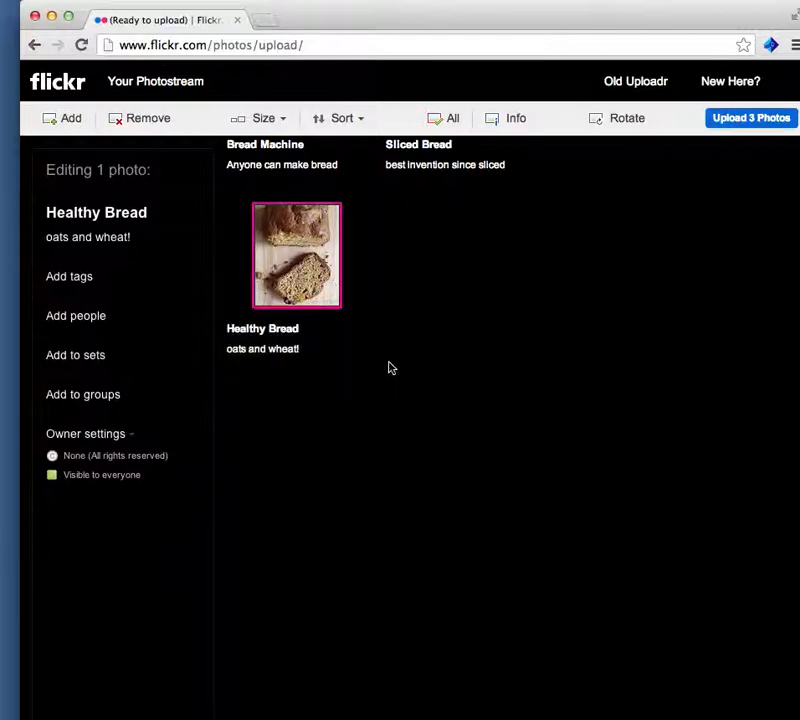
pyautogui.moveTo(380, 382)
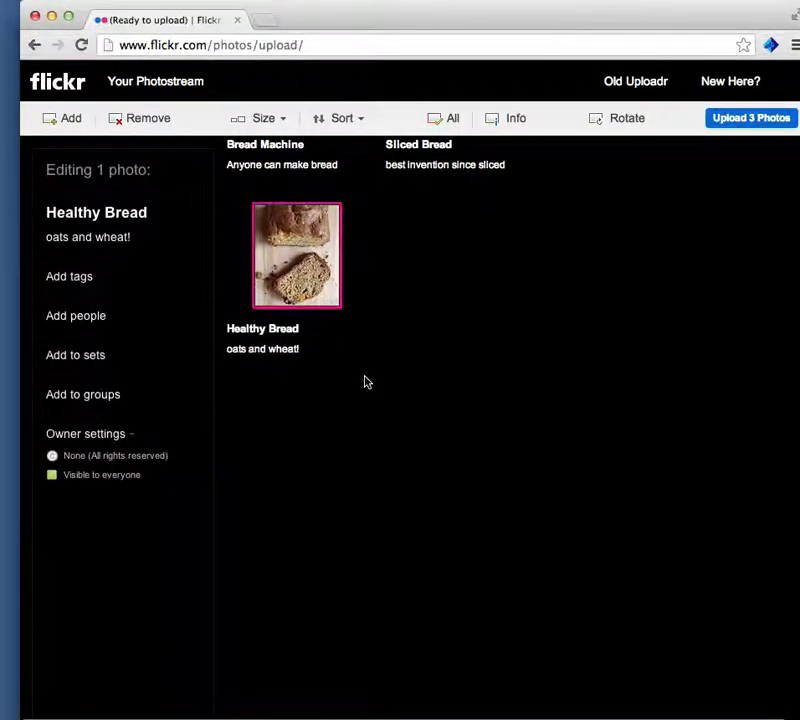
pyautogui.moveTo(296, 256)
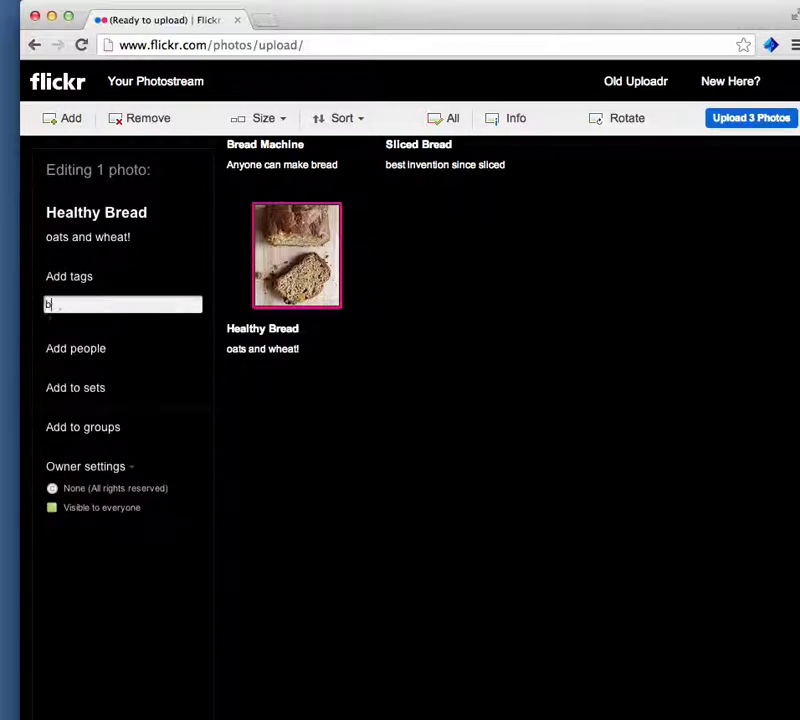
# Add the tags 'bread' and 'healthy' to the Healthy Bread photo.
pyautogui.write('read h')
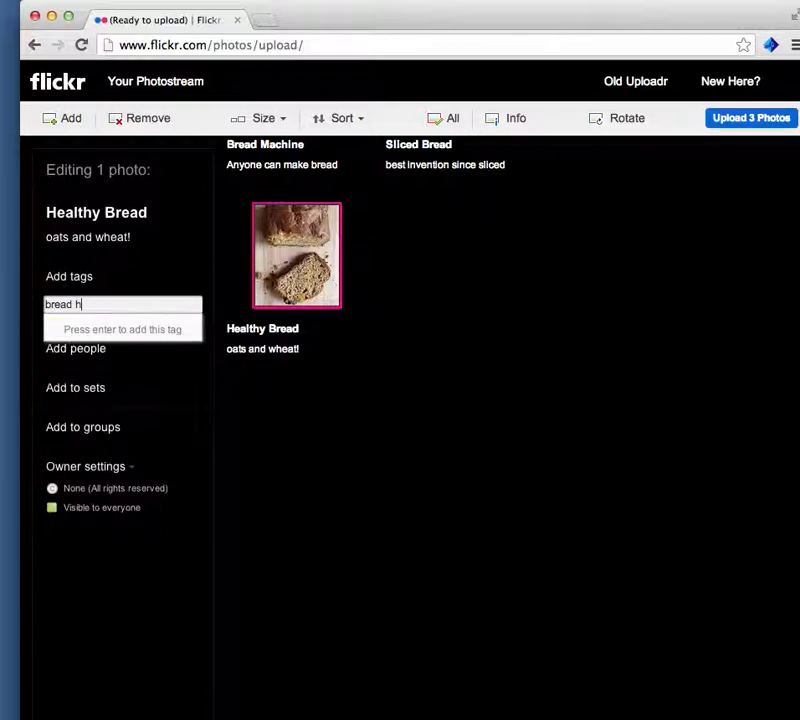
pyautogui.press('Return')
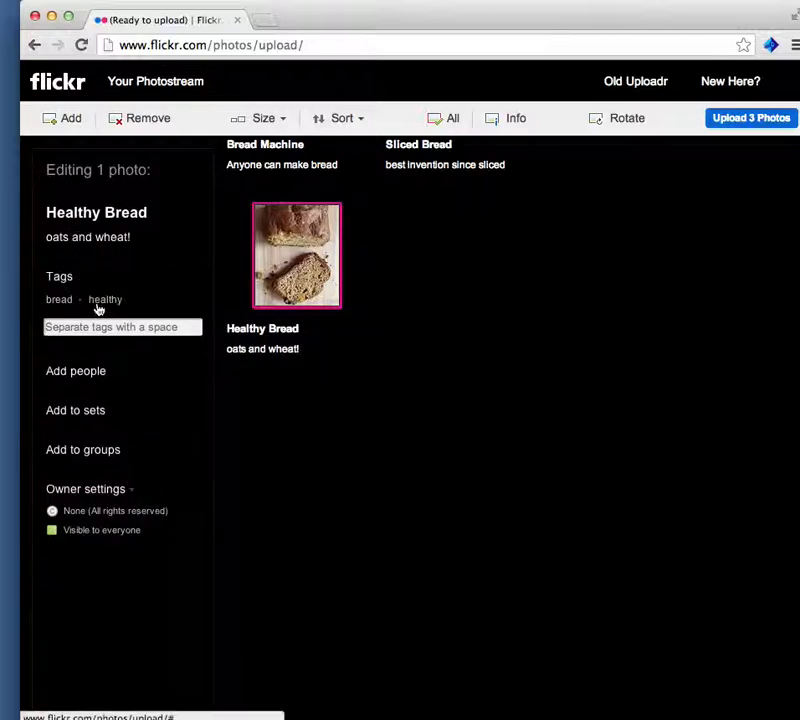
pyautogui.click(104, 300)
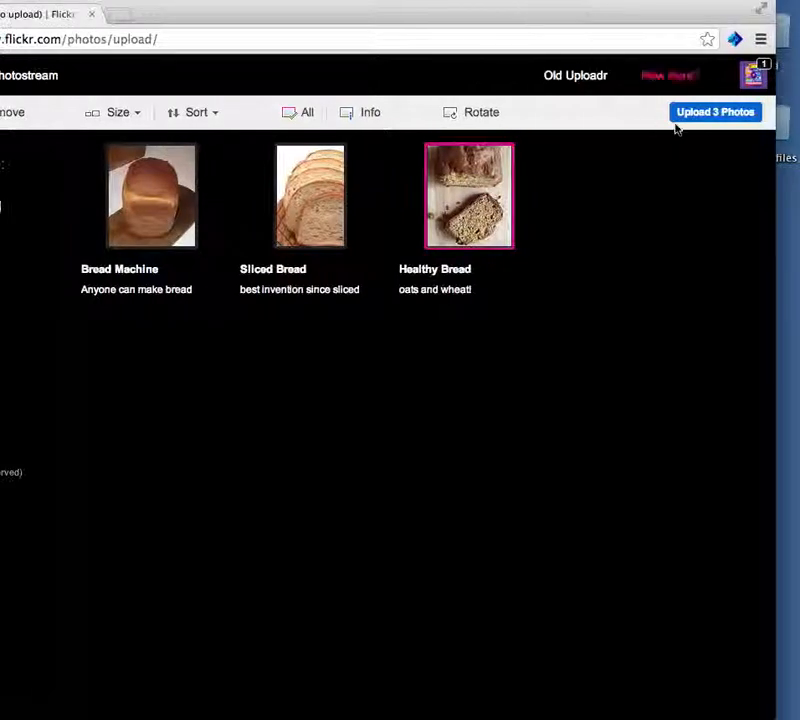
# Upload all three photos to the photostream and confirm.
pyautogui.click(716, 112)
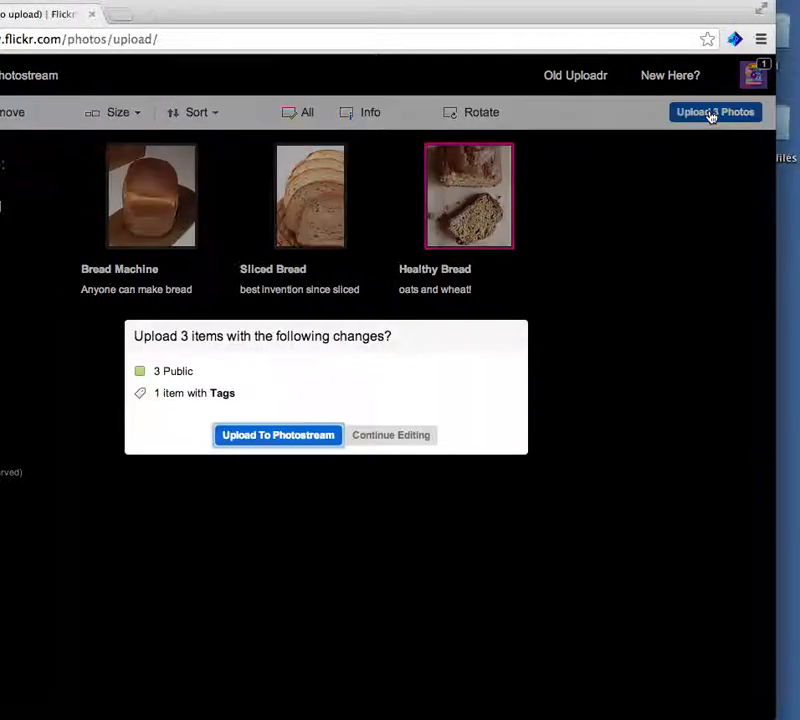
pyautogui.moveTo(250, 364)
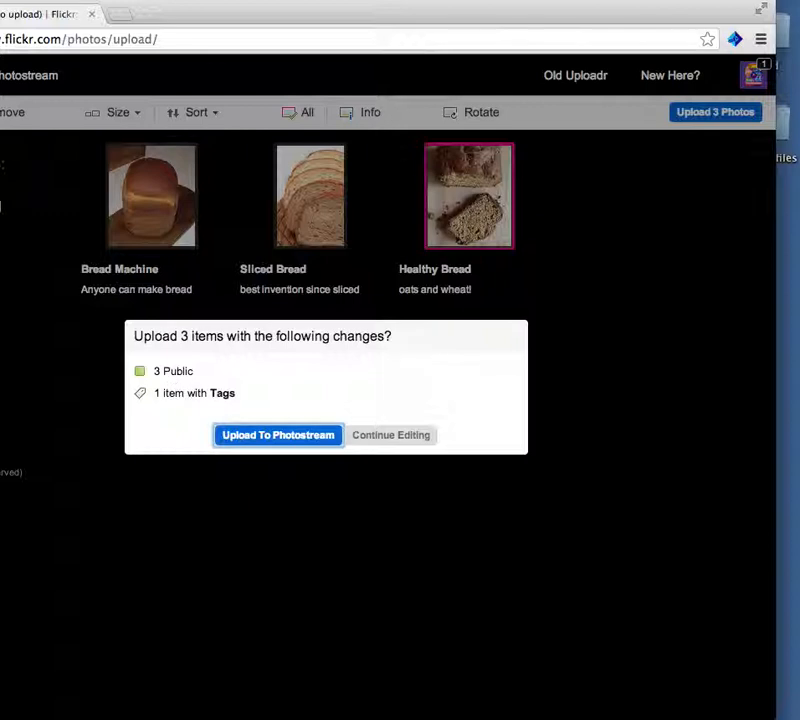
pyautogui.moveTo(248, 358)
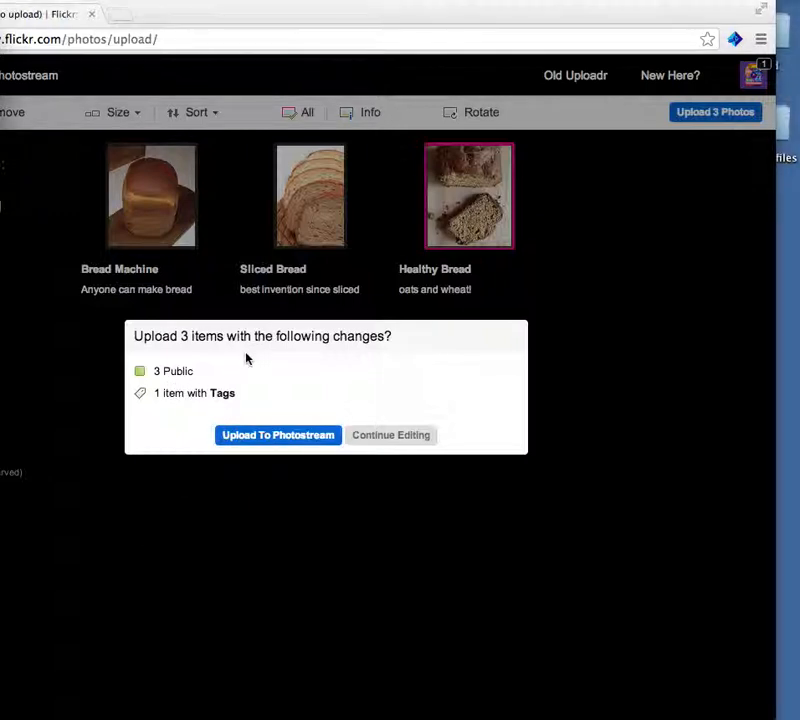
pyautogui.moveTo(244, 390)
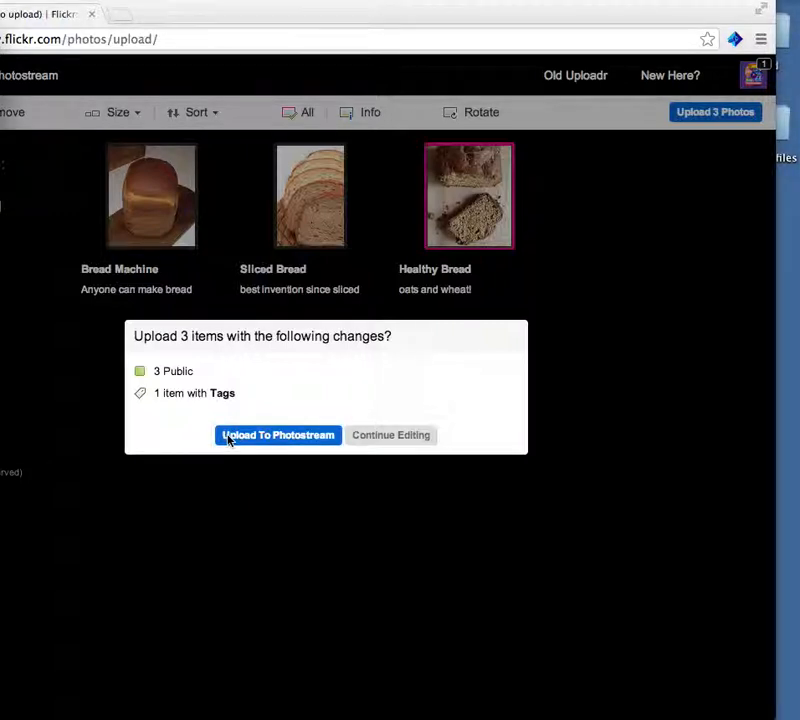
pyautogui.click(276, 436)
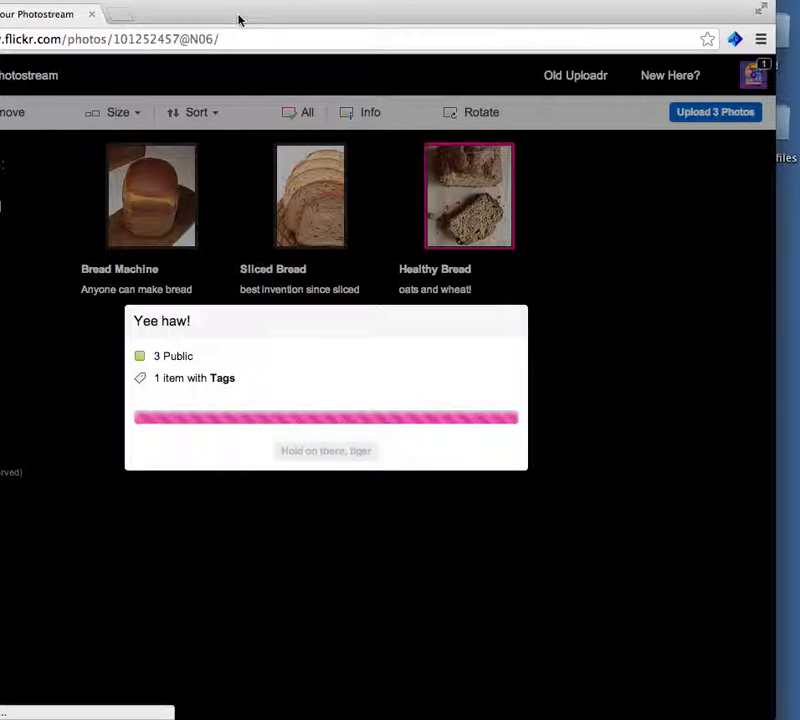
# Wait for the upload to finish and view the three bread photos on the photostream.
pyautogui.click(324, 448)
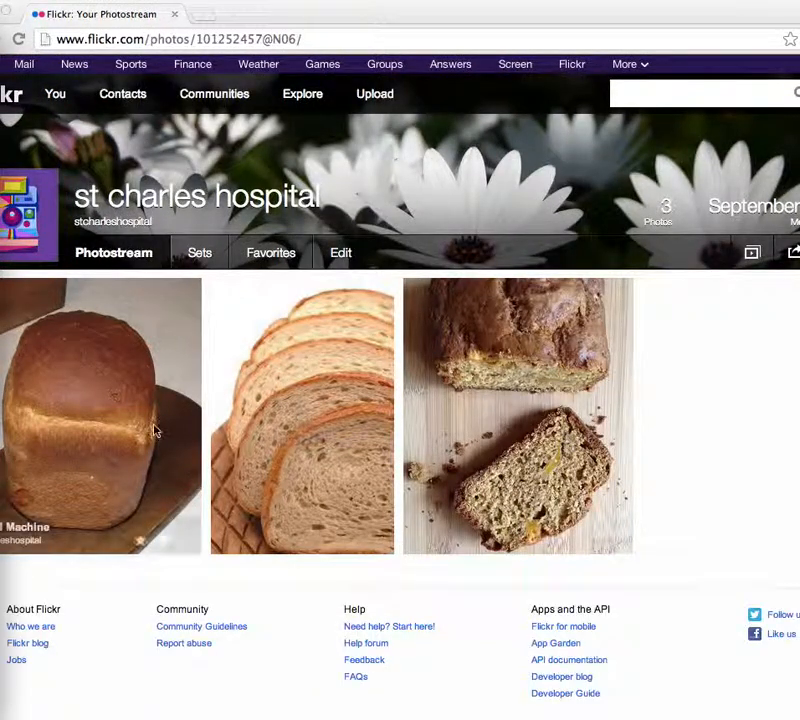
pyautogui.moveTo(352, 356)
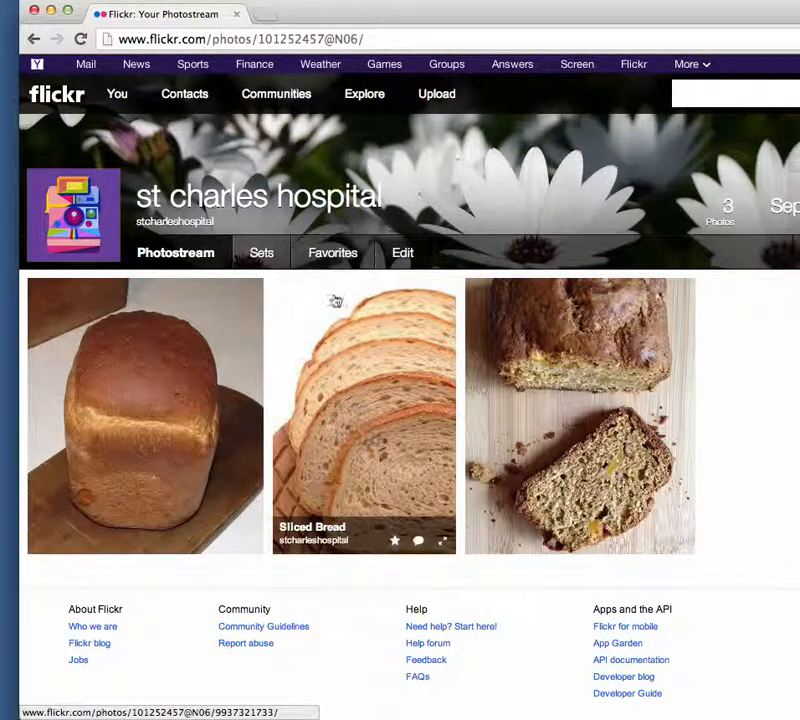
pyautogui.moveTo(452, 390)
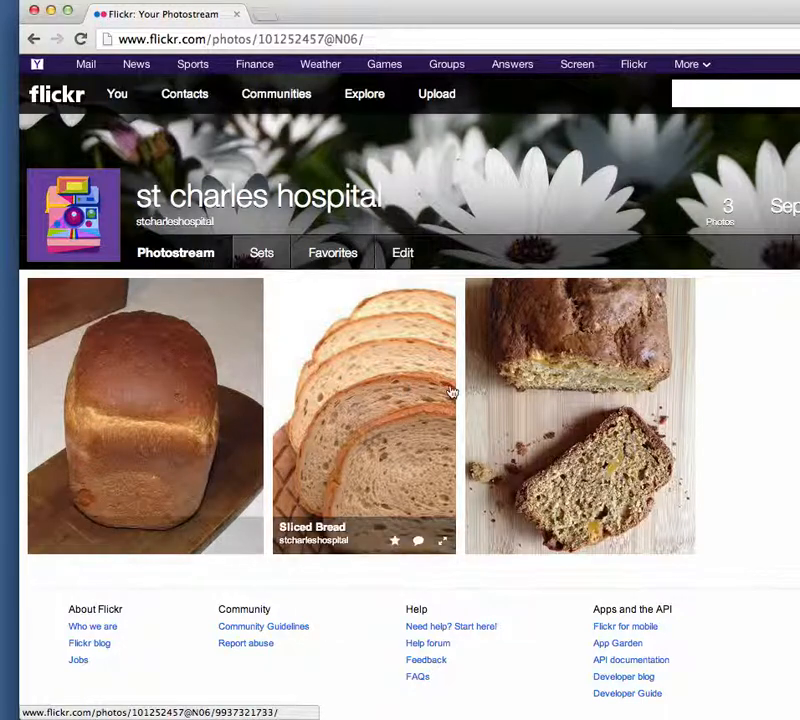
pyautogui.moveTo(254, 392)
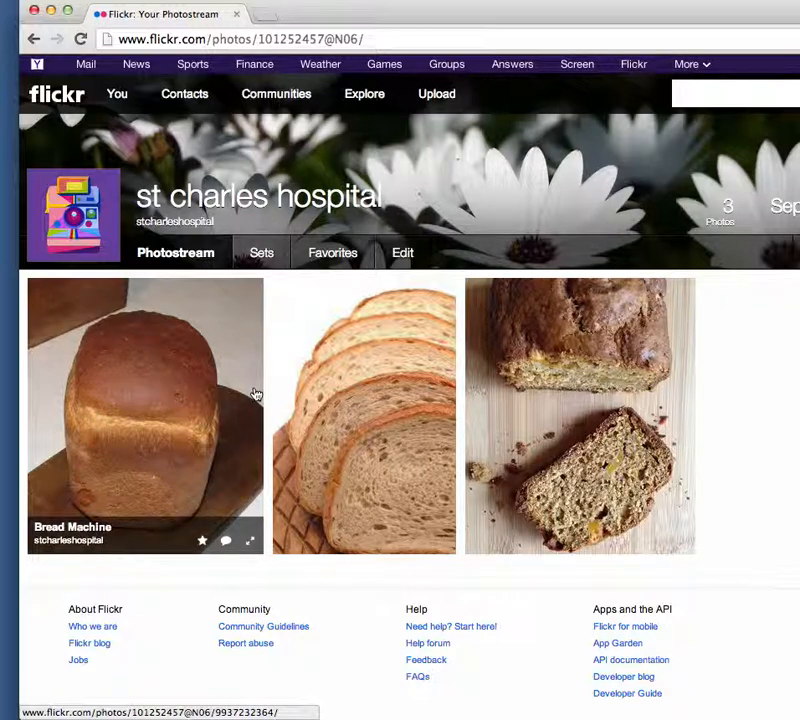
pyautogui.moveTo(334, 424)
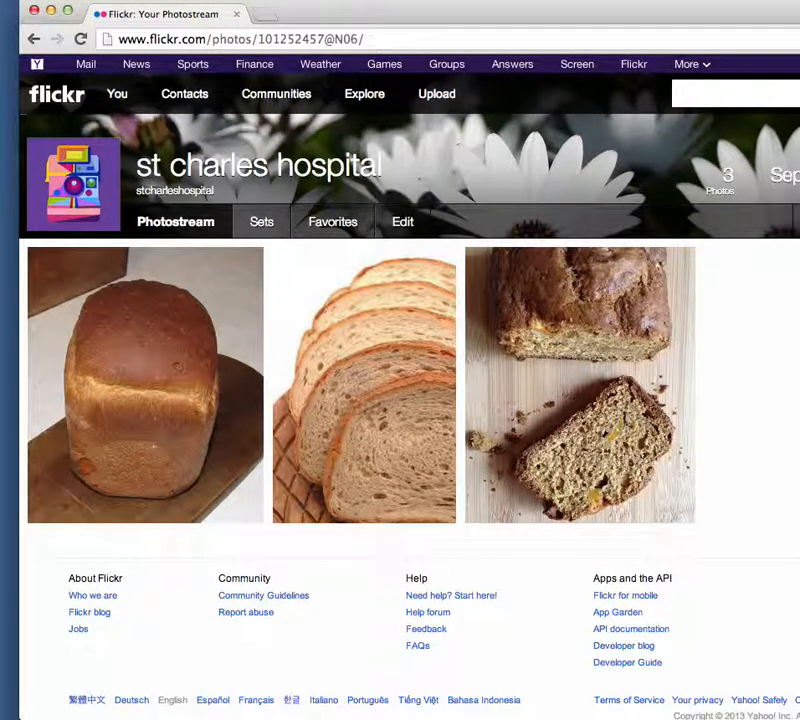
pyautogui.moveTo(508, 368)
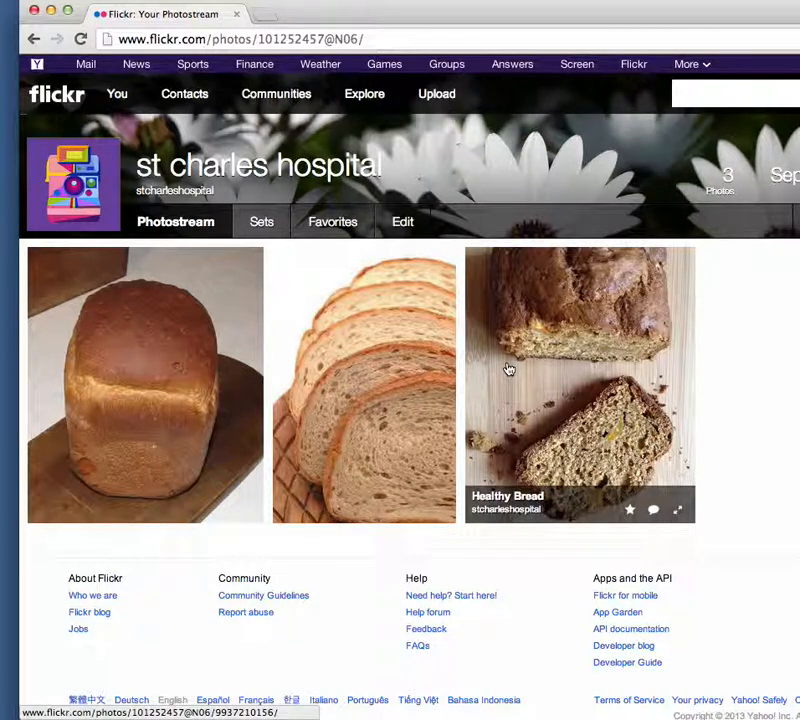
pyautogui.moveTo(484, 358)
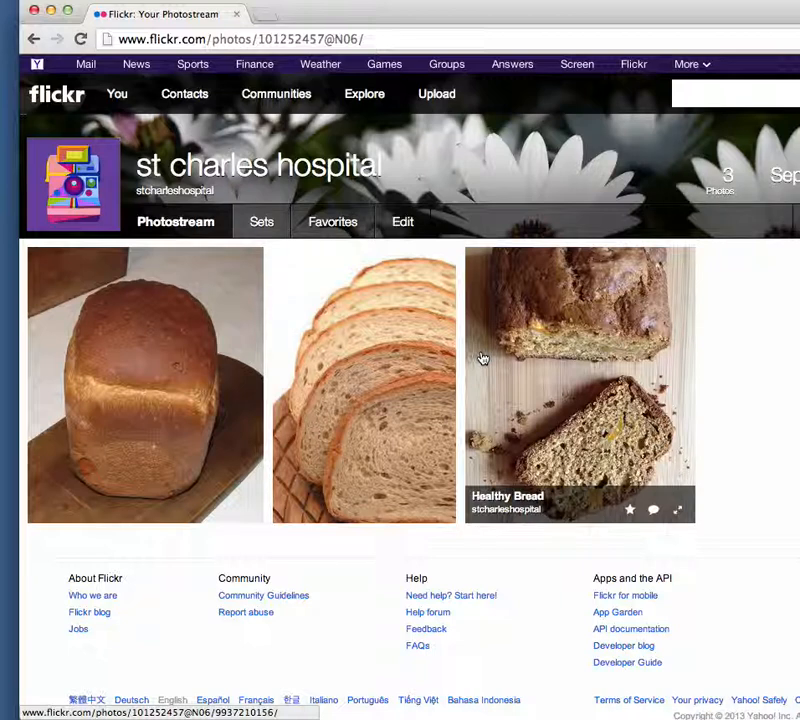
pyautogui.moveTo(440, 368)
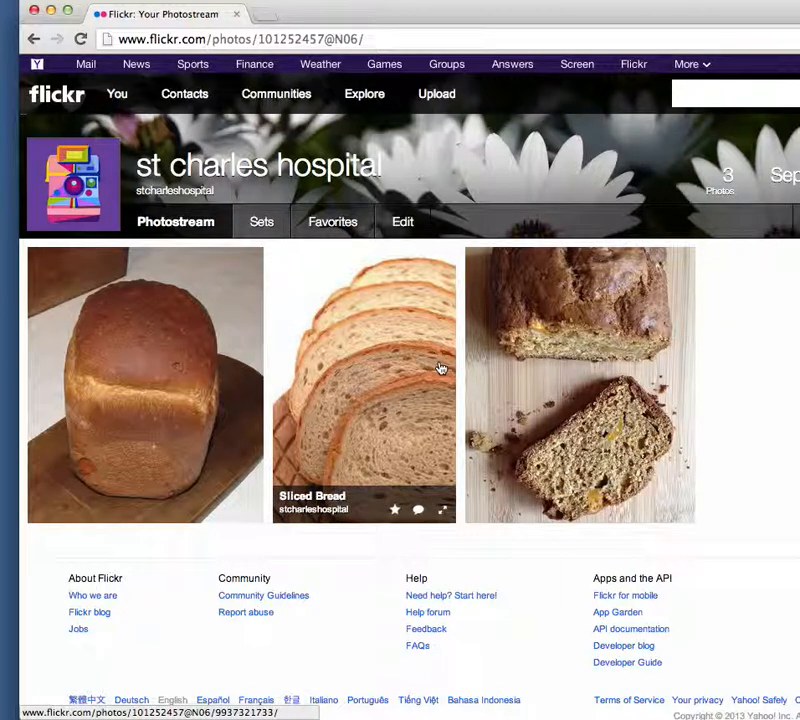
pyautogui.moveTo(448, 360)
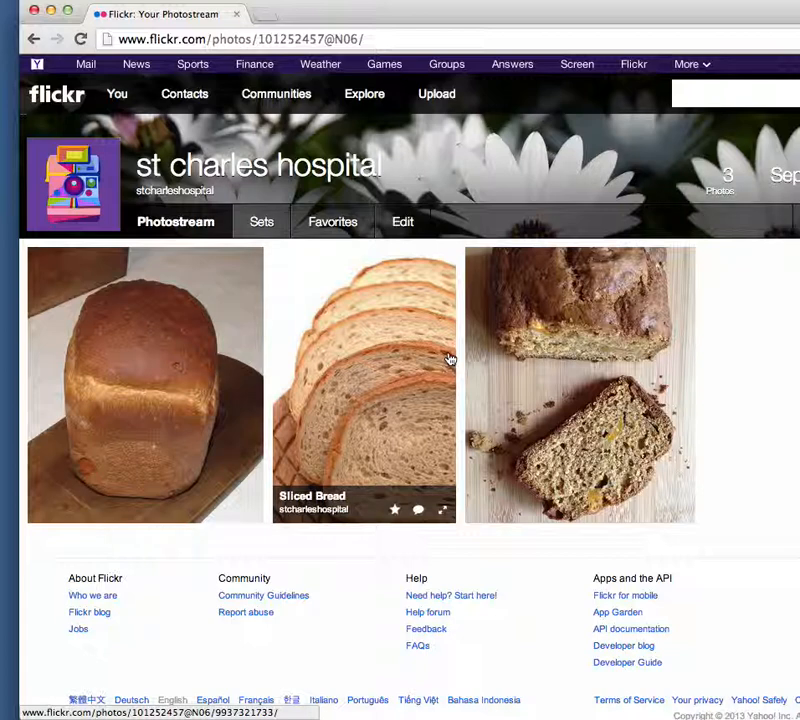
pyautogui.moveTo(450, 358)
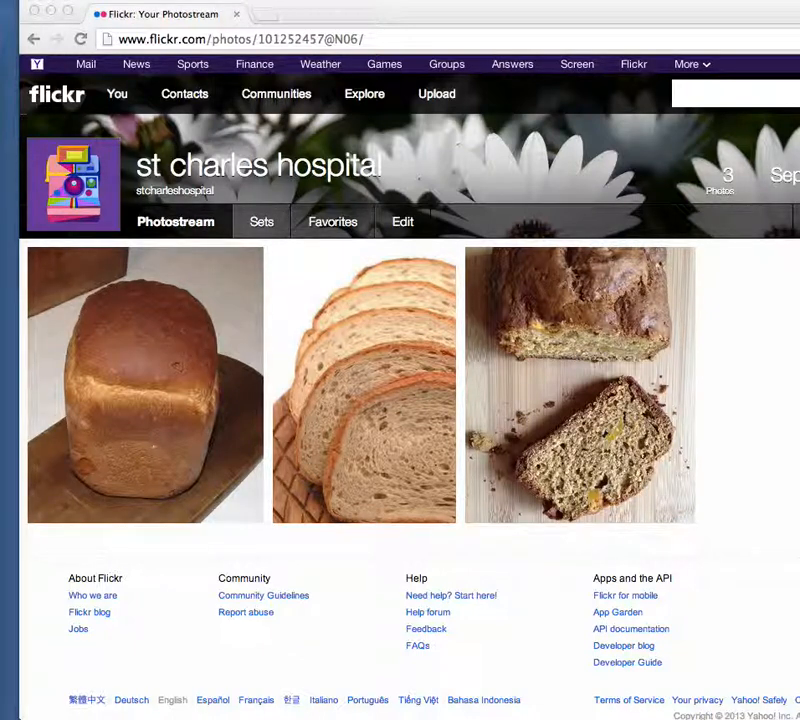
pyautogui.moveTo(144, 384)
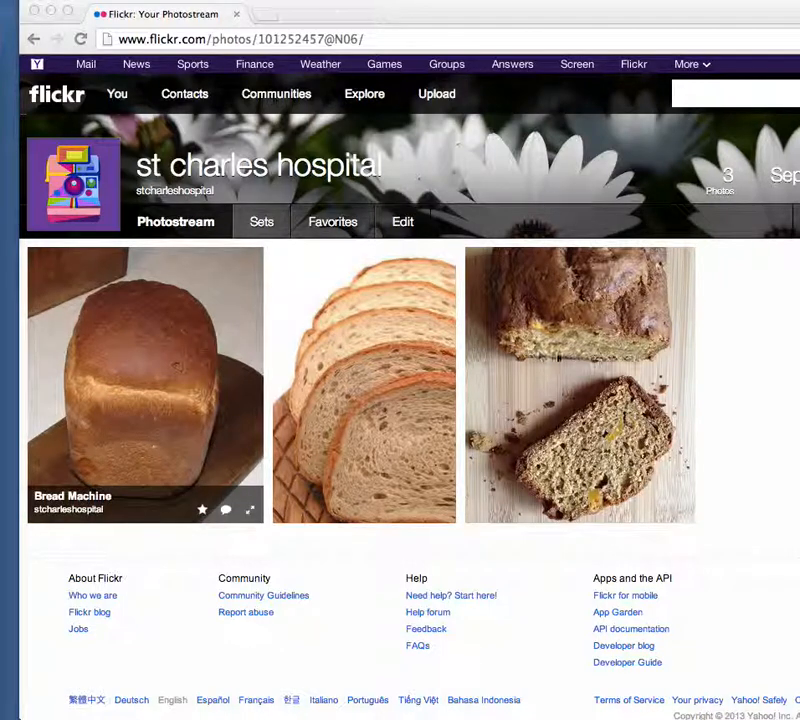
pyautogui.moveTo(604, 378)
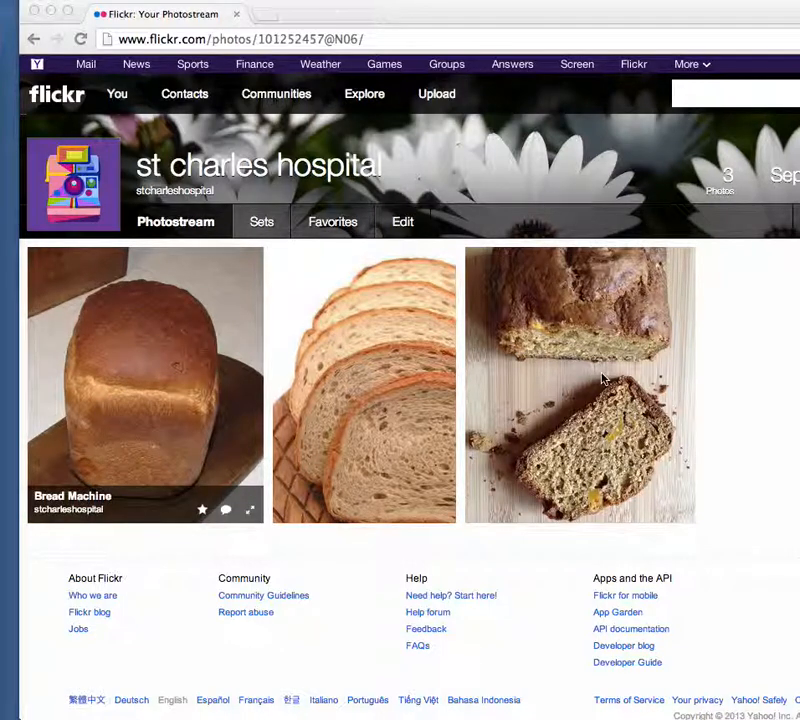
# Open the Healthy Bread photo page and launch 'Edit photo in Aviary' from the more-actions menu.
pyautogui.click(578, 384)
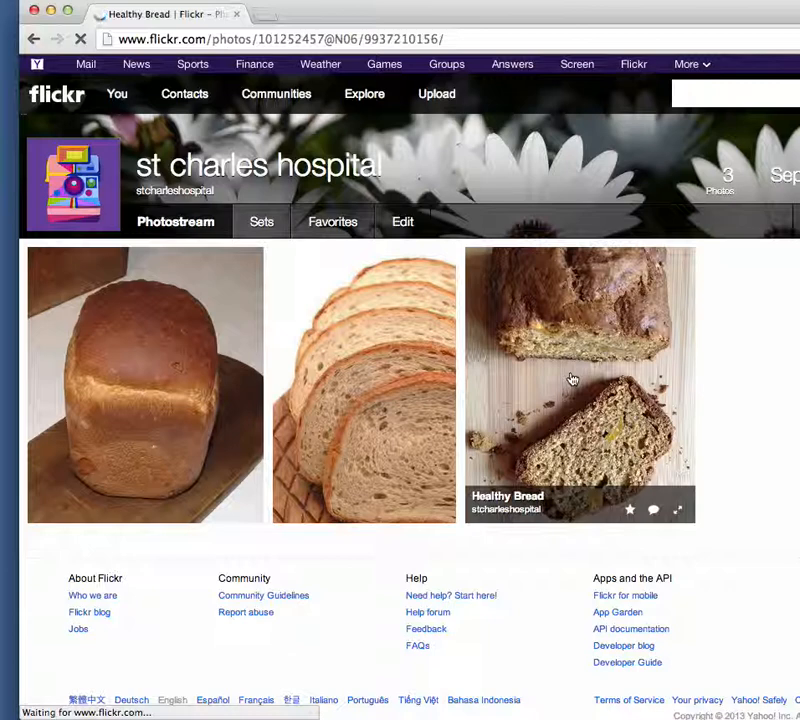
pyautogui.click(578, 384)
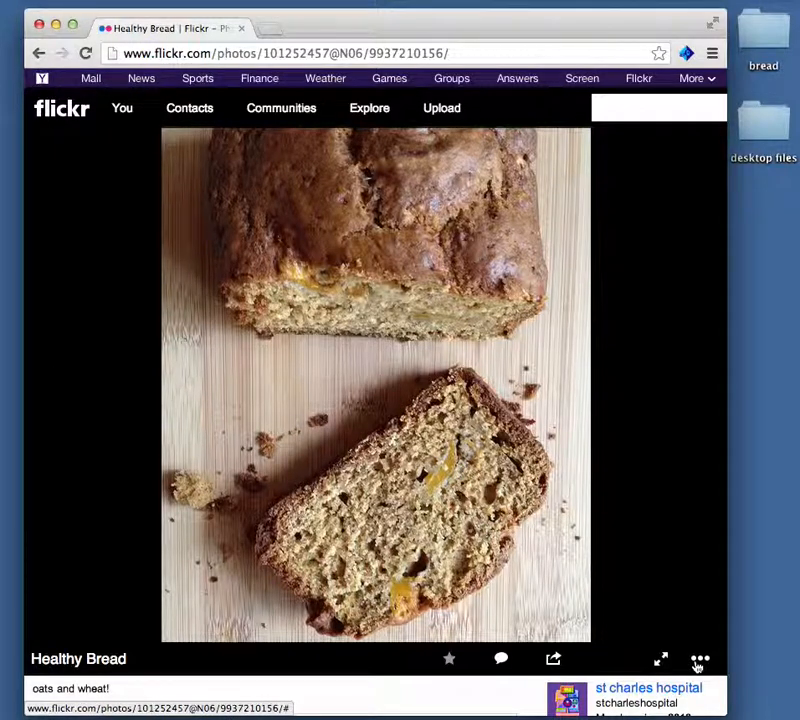
pyautogui.click(700, 658)
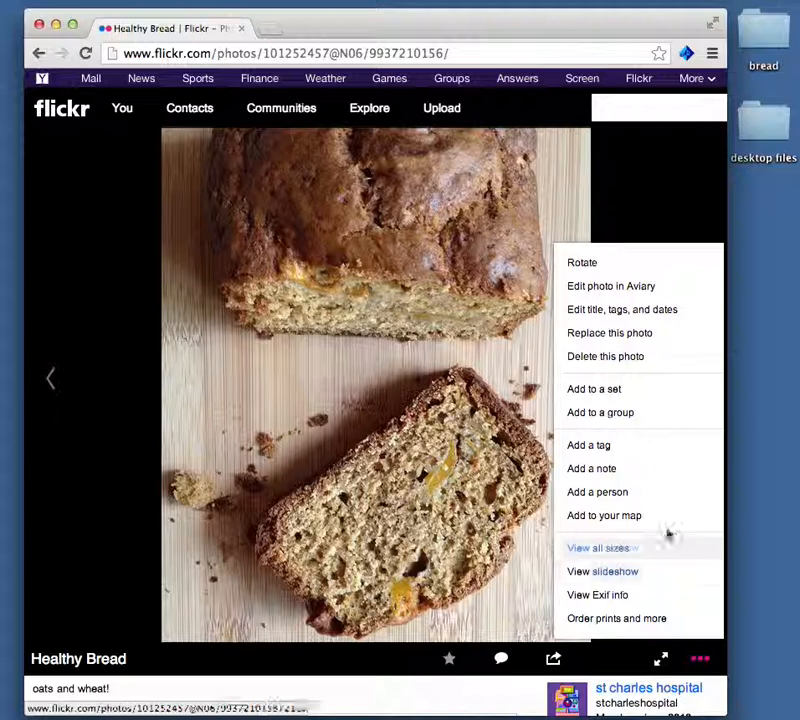
pyautogui.moveTo(644, 376)
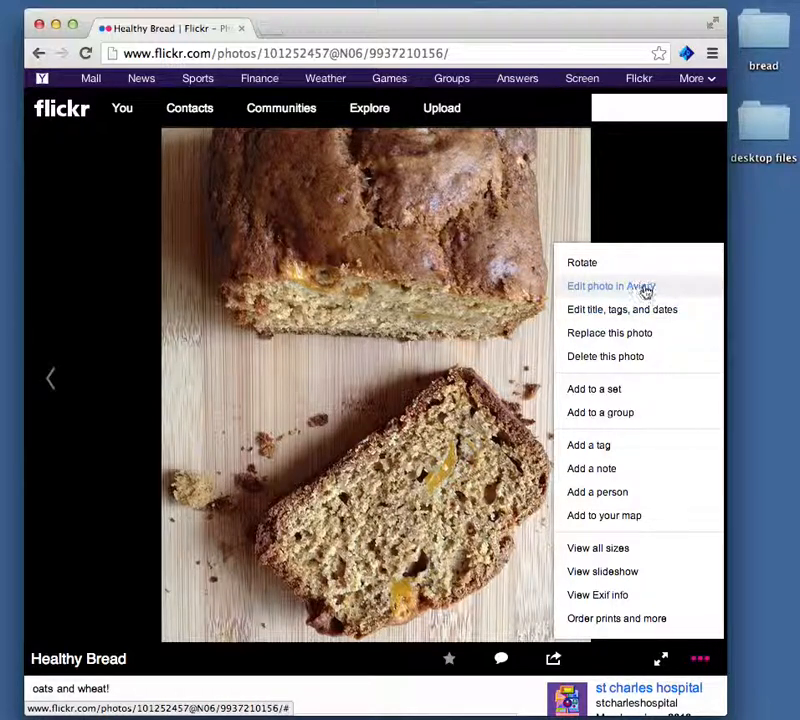
pyautogui.click(644, 292)
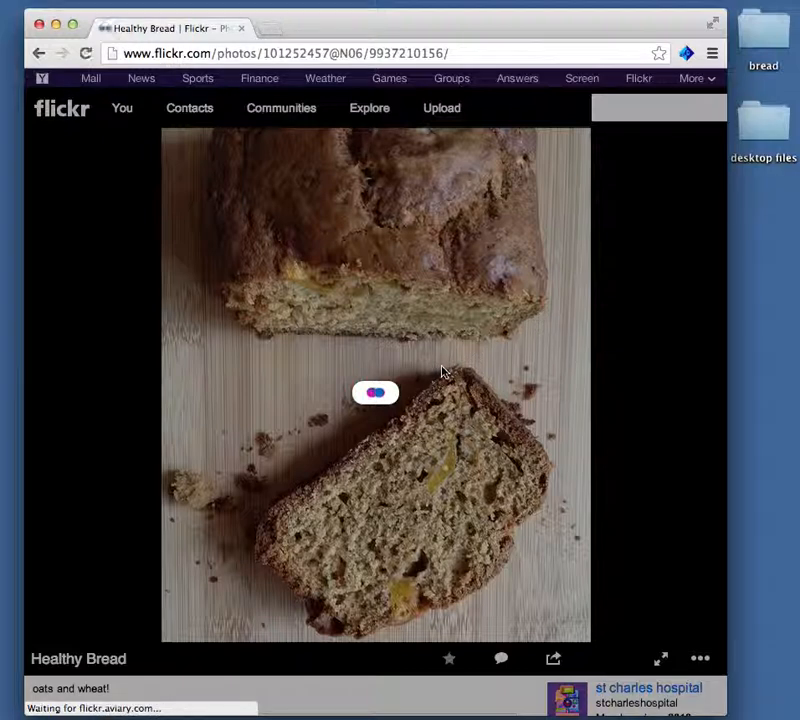
# Apply a Resize at the unchanged 1066 × 1280 dimensions in the Aviary editor.
pyautogui.click(376, 390)
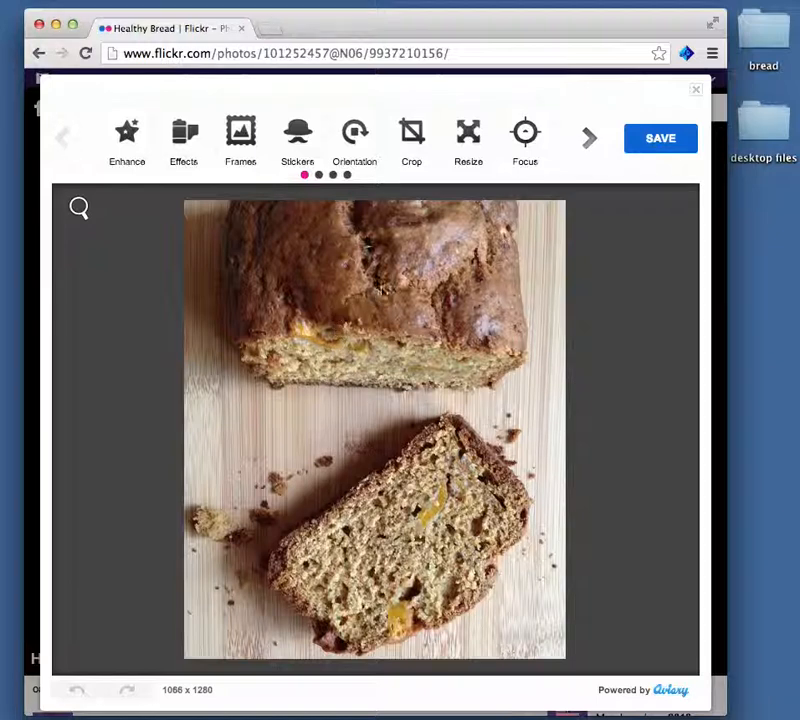
pyautogui.click(660, 138)
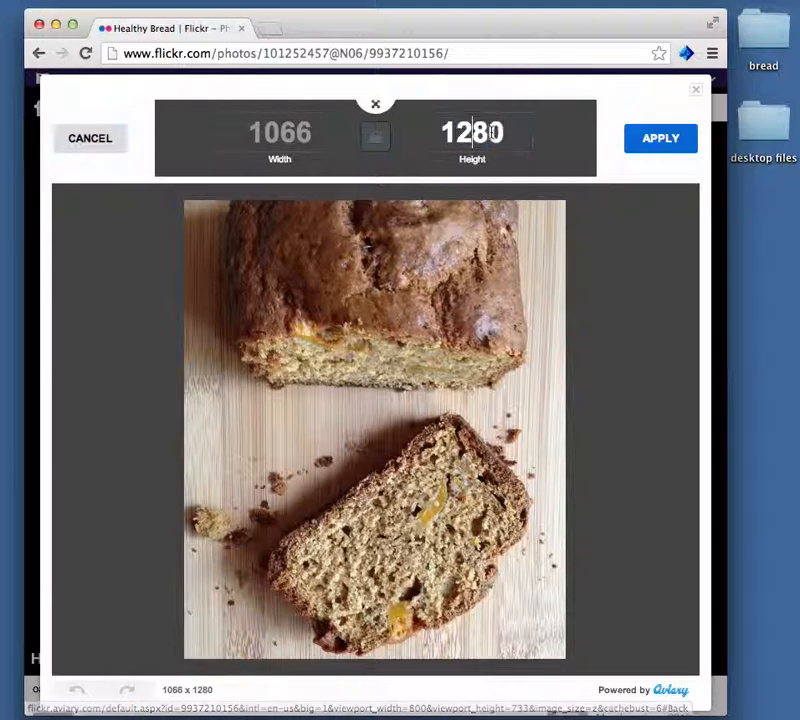
pyautogui.doubleClick(472, 132)
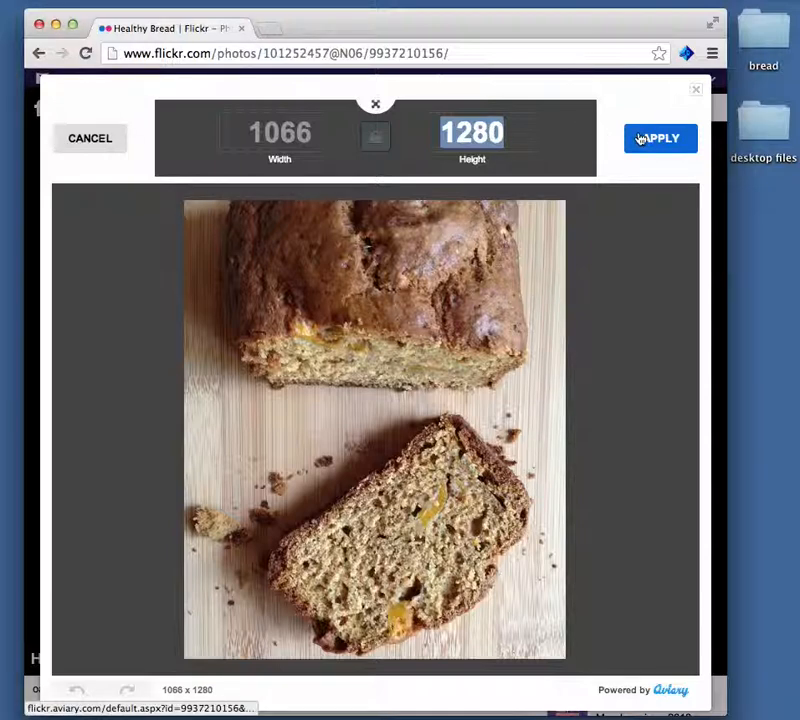
pyautogui.click(660, 138)
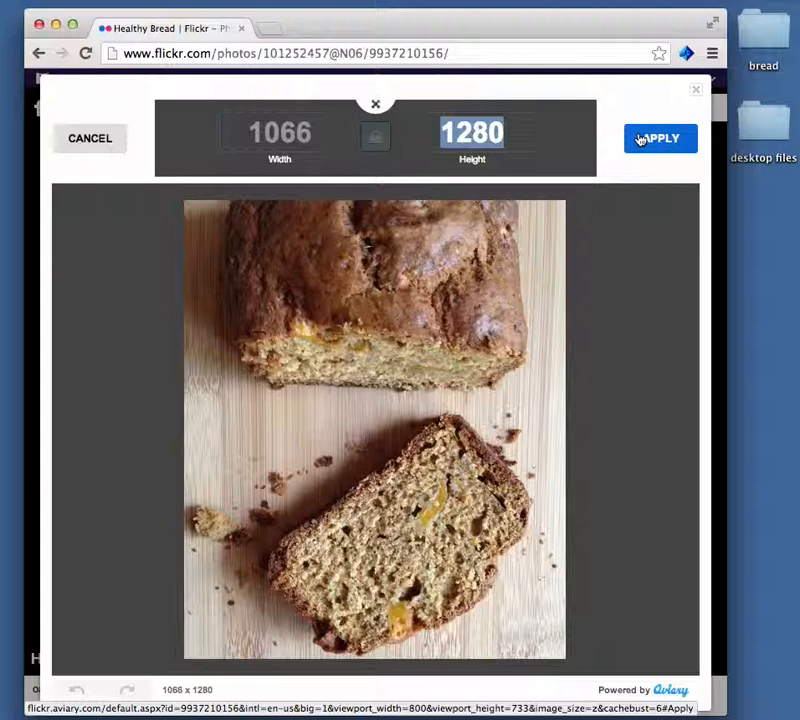
pyautogui.click(660, 138)
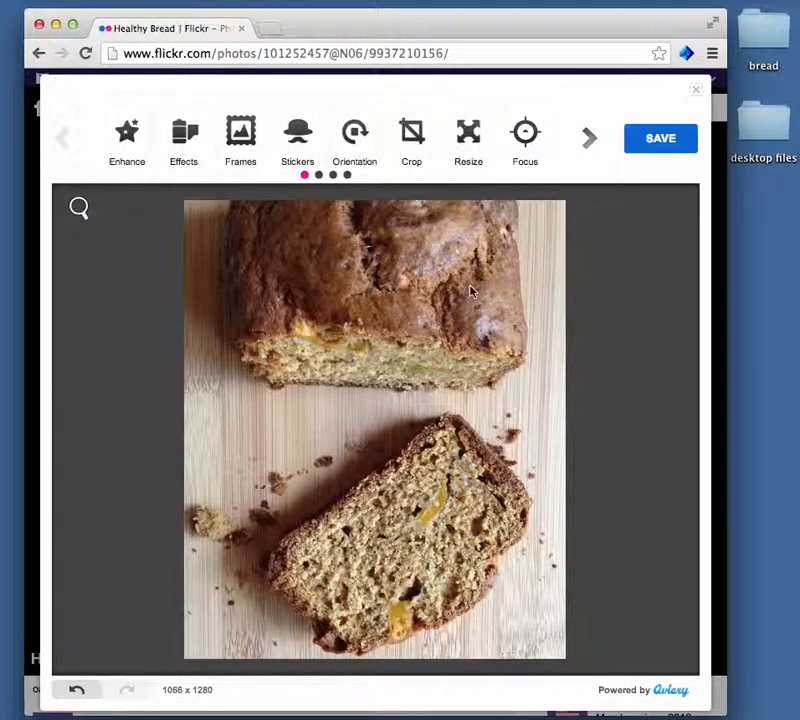
# Browse pommebelle.com's stch-board/720 folder in a new tab and view breakfastbreads_720.html.
pyautogui.click(336, 28)
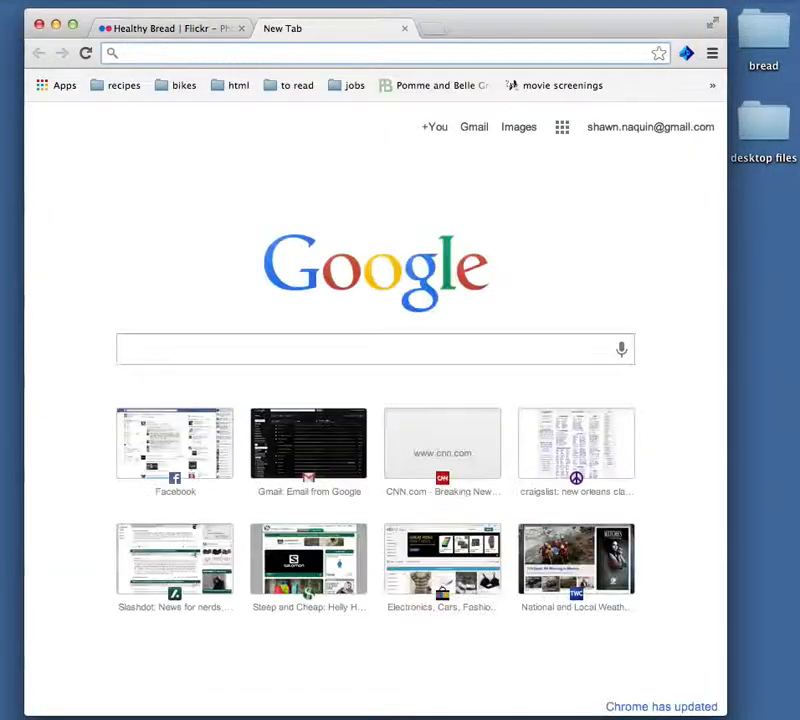
pyautogui.write('pommebelle.com')
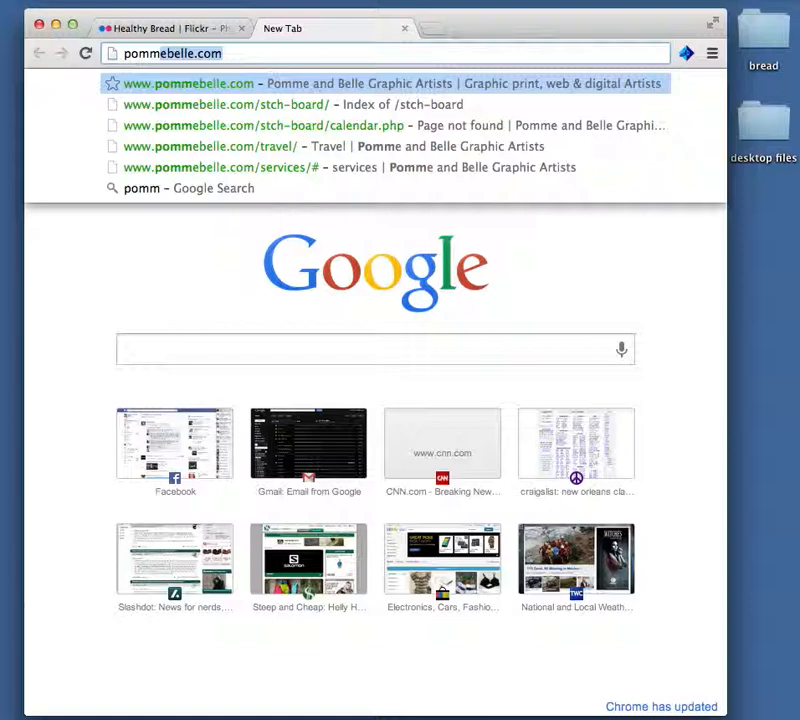
pyautogui.click(224, 104)
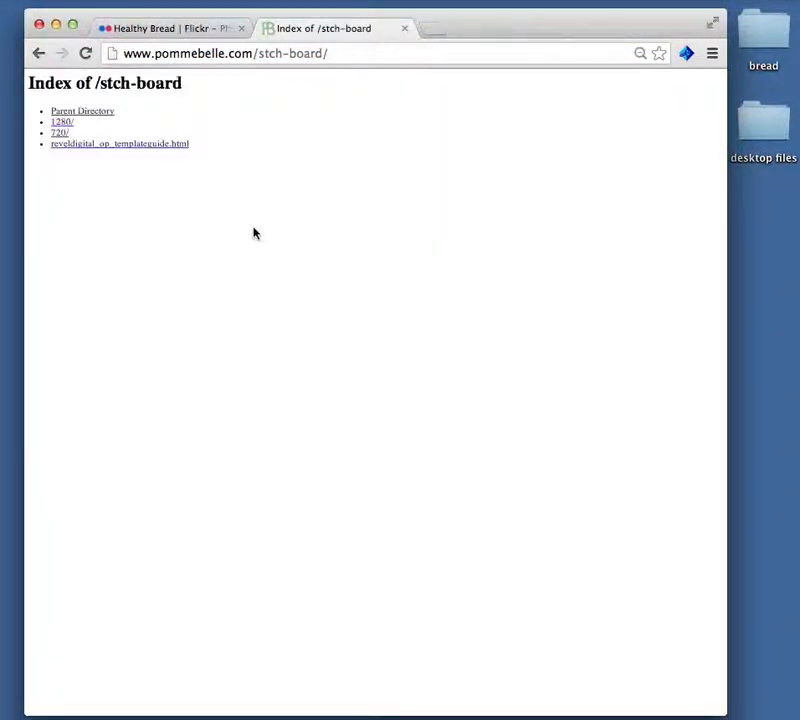
pyautogui.click(60, 132)
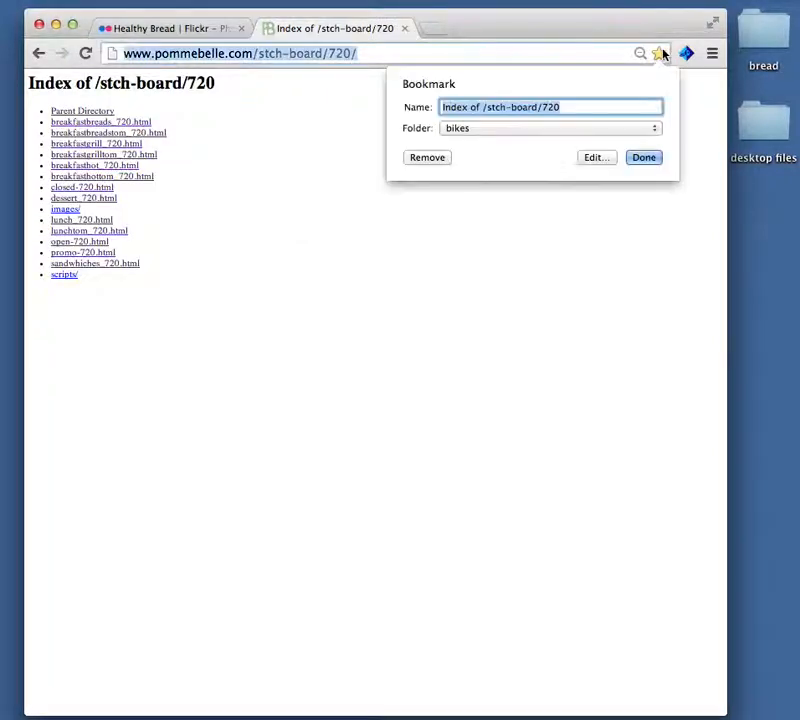
pyautogui.click(644, 156)
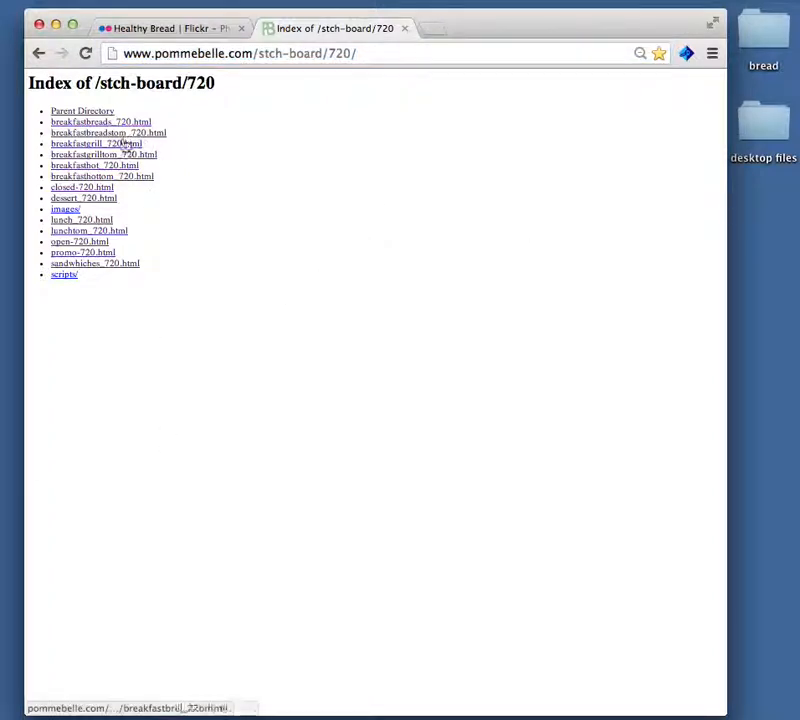
pyautogui.click(80, 122)
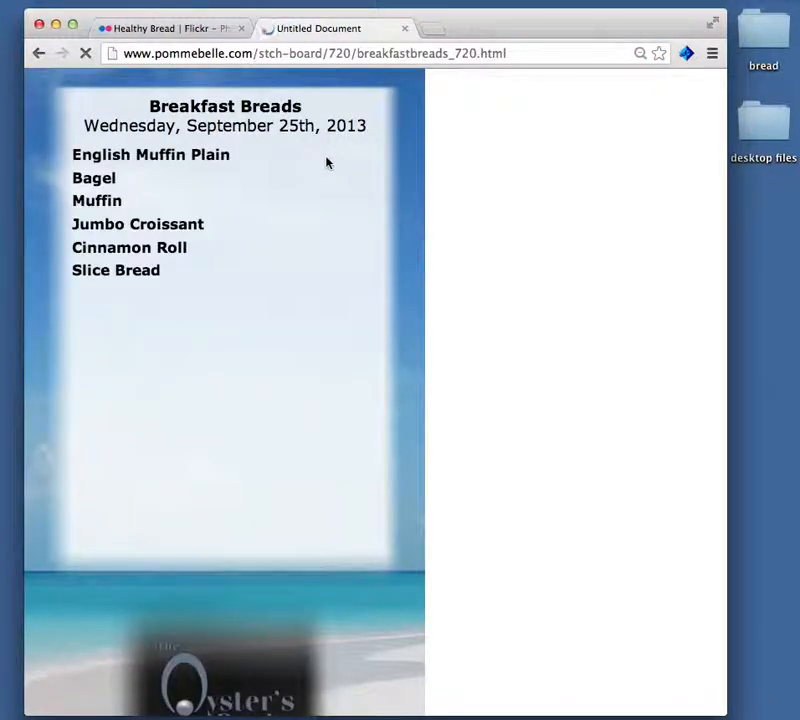
pyautogui.scroll(-3)
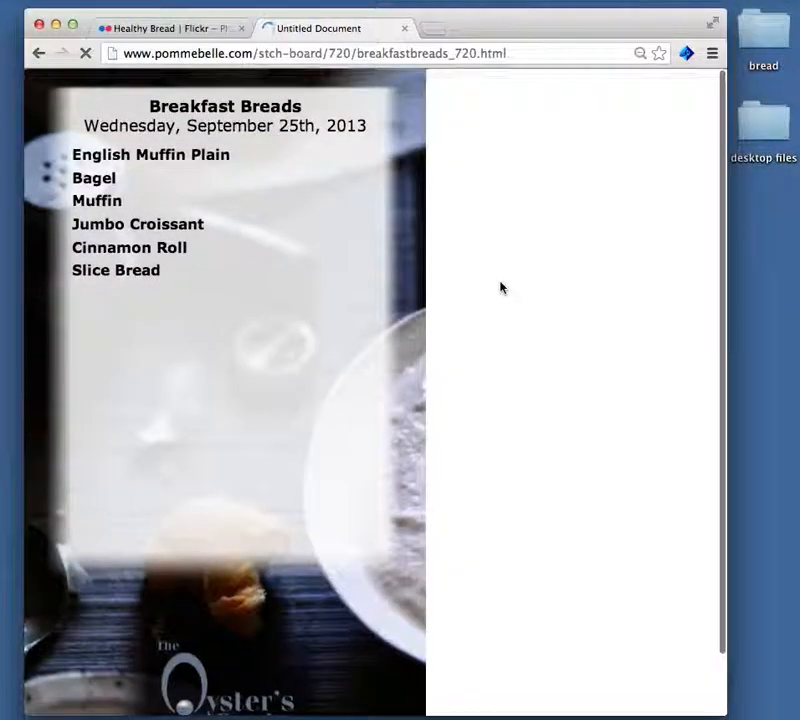
pyautogui.scroll(-3)
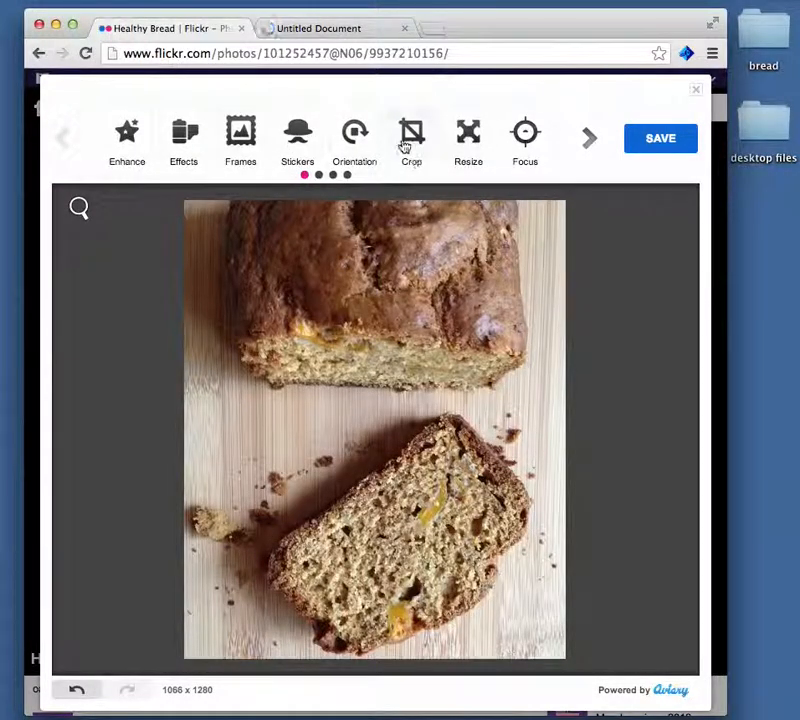
# Crop the bread photo to a narrow 664 × 1280 strip around the loaf and apply it.
pyautogui.click(412, 138)
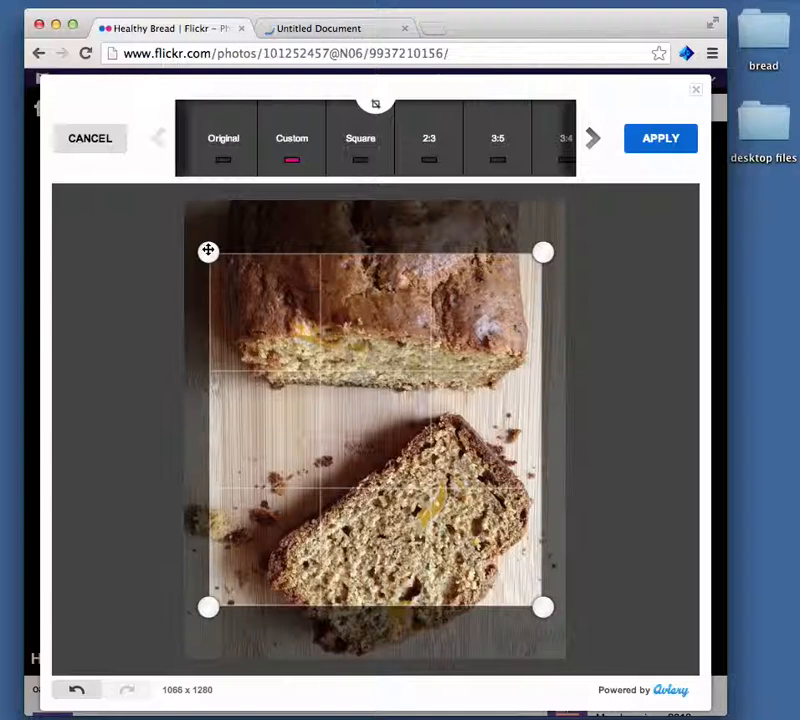
pyautogui.moveTo(208, 252); pyautogui.dragTo(250, 268)
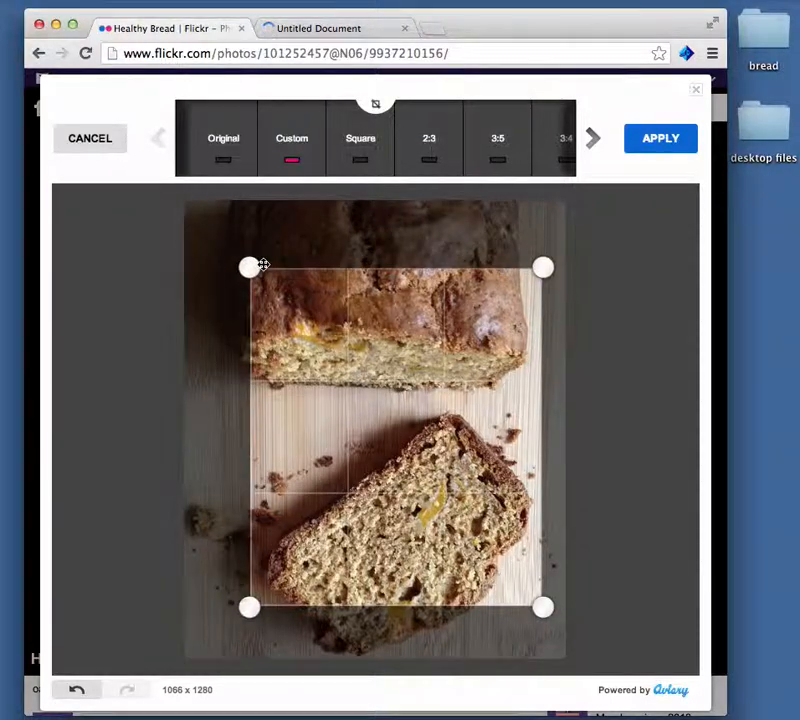
pyautogui.moveTo(250, 266); pyautogui.dragTo(304, 262)
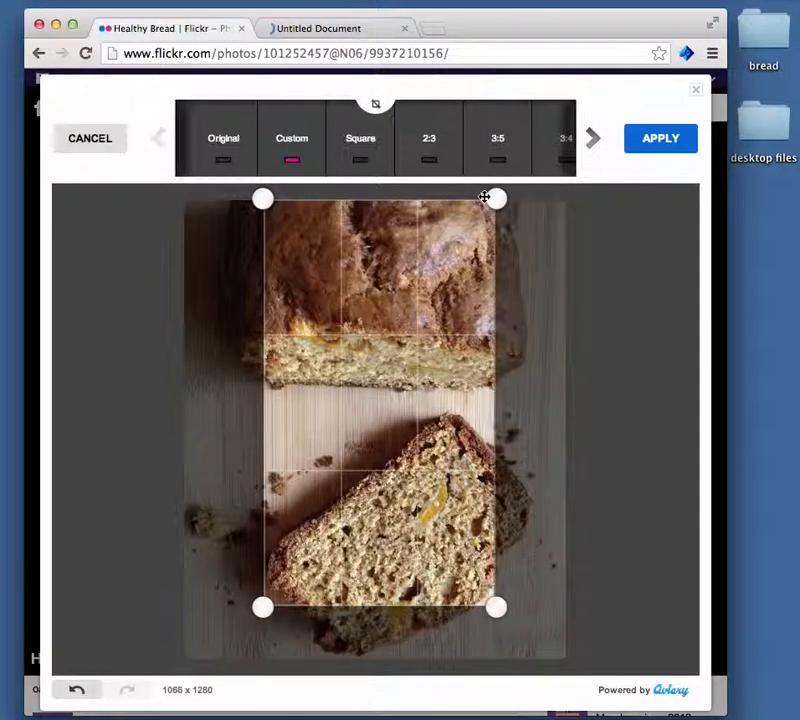
pyautogui.moveTo(496, 198); pyautogui.dragTo(476, 198)
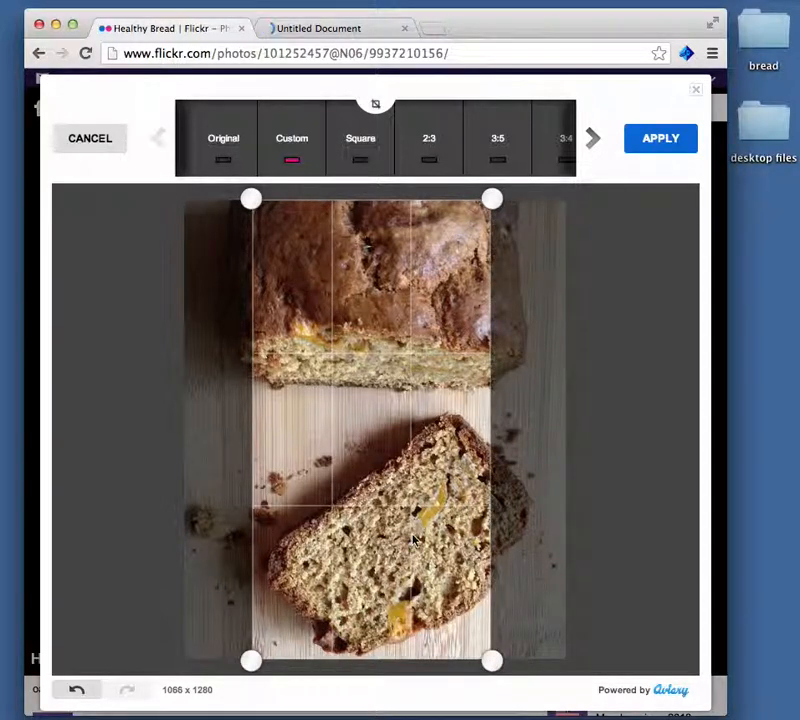
pyautogui.moveTo(376, 448)
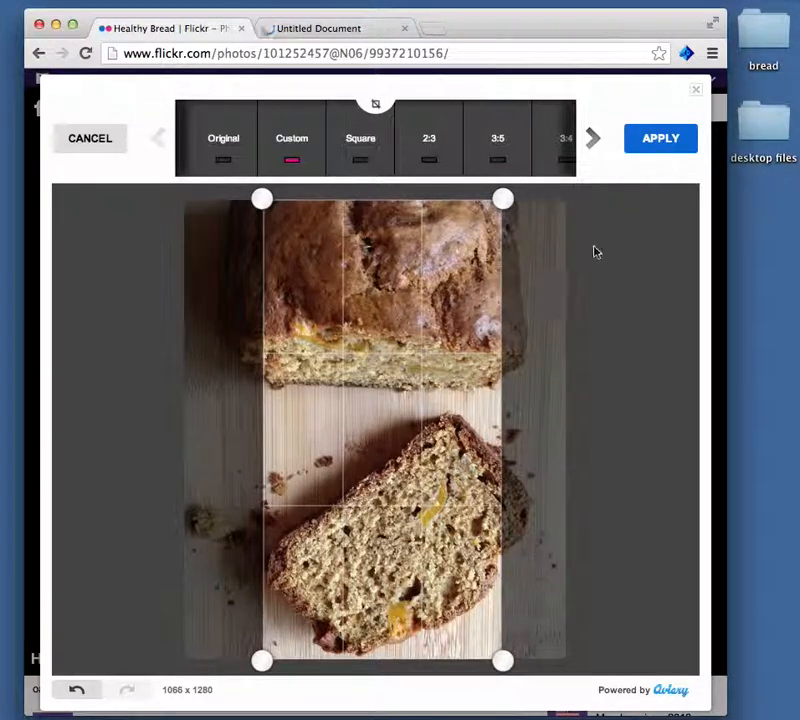
pyautogui.click(660, 138)
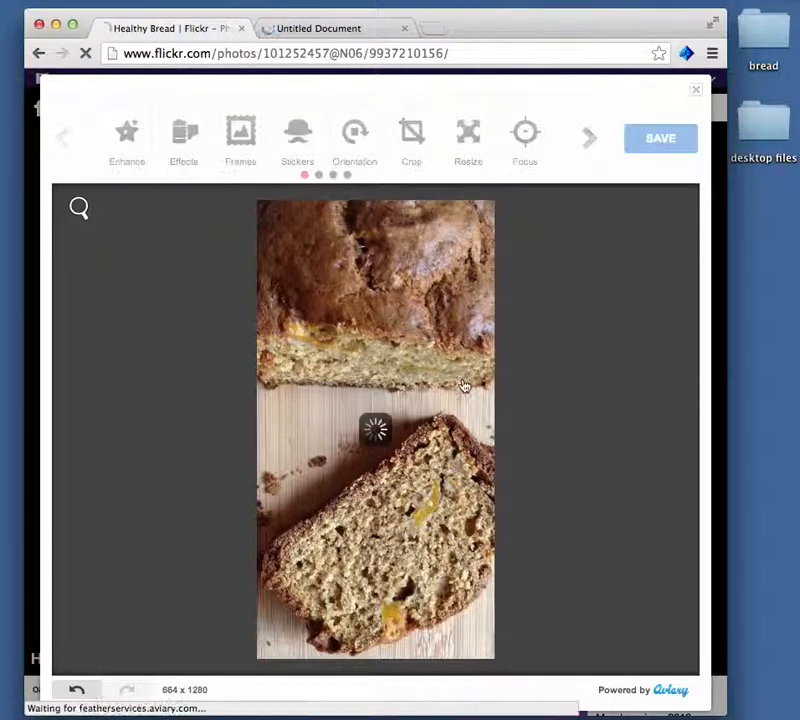
# Save the cropped photo back to Flickr, replacing the old Healthy Bread photo.
pyautogui.click(660, 138)
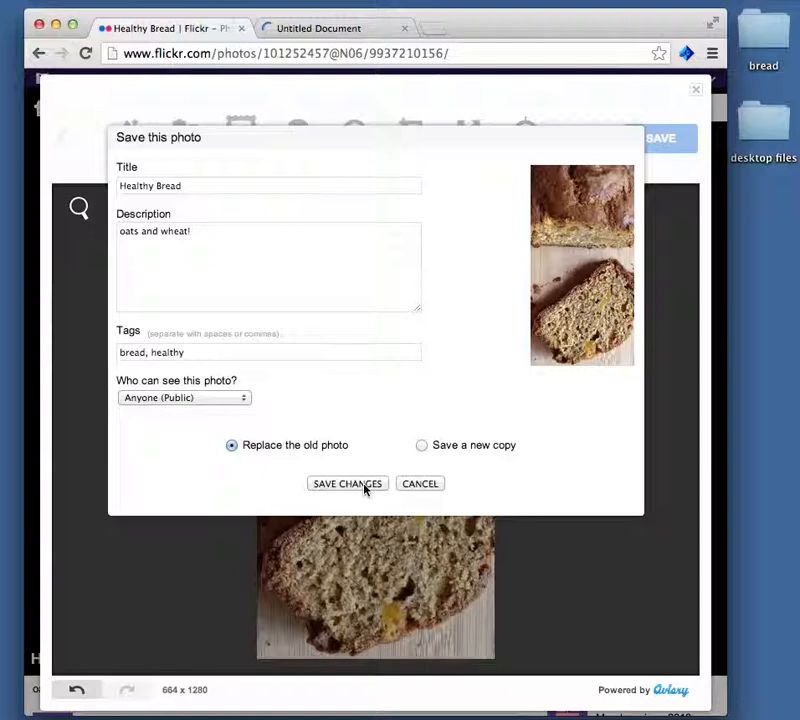
pyautogui.moveTo(386, 478)
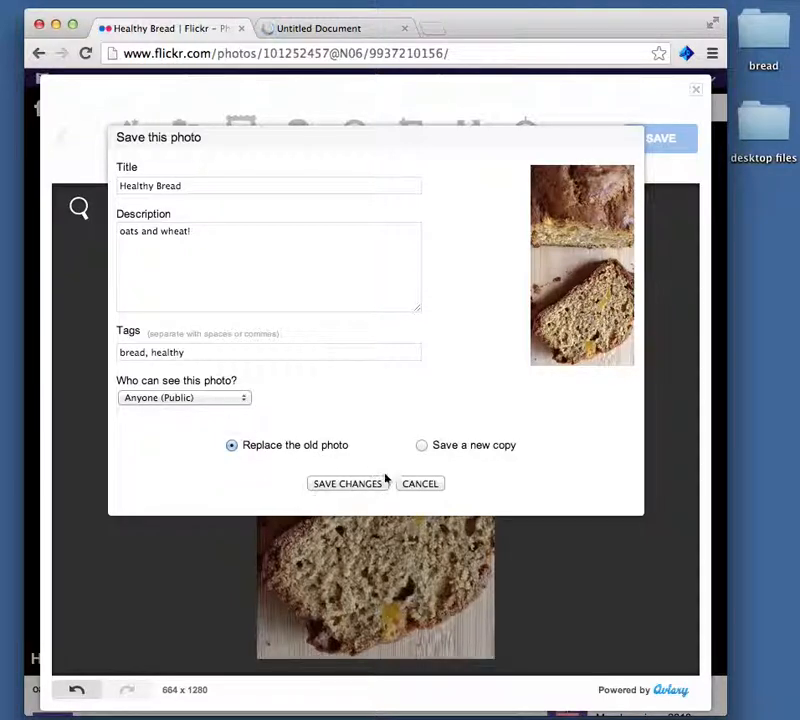
pyautogui.click(348, 482)
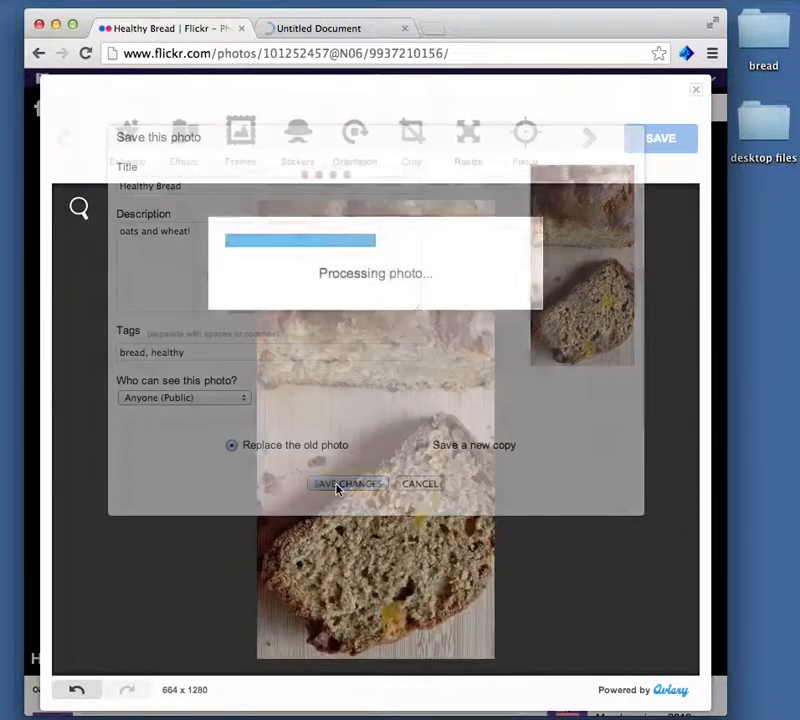
pyautogui.click(348, 484)
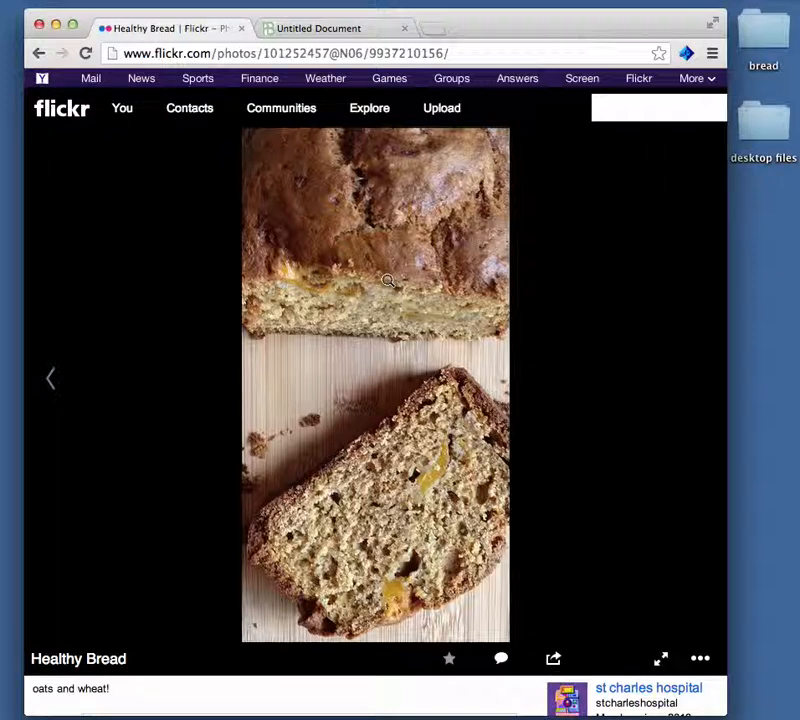
pyautogui.moveTo(380, 260)
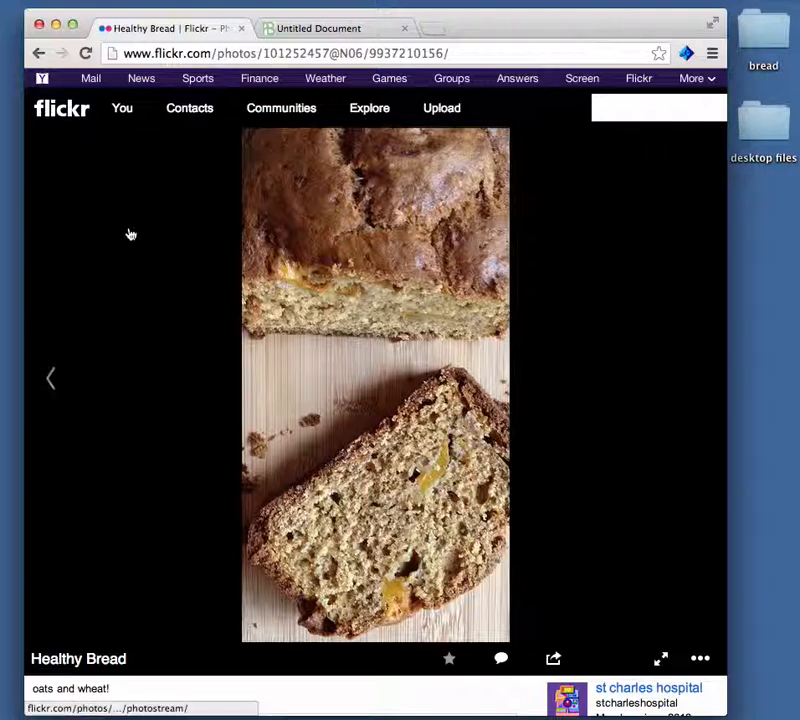
# Return to the account's photo areas from the You menu, heading toward Sets.
pyautogui.click(122, 108)
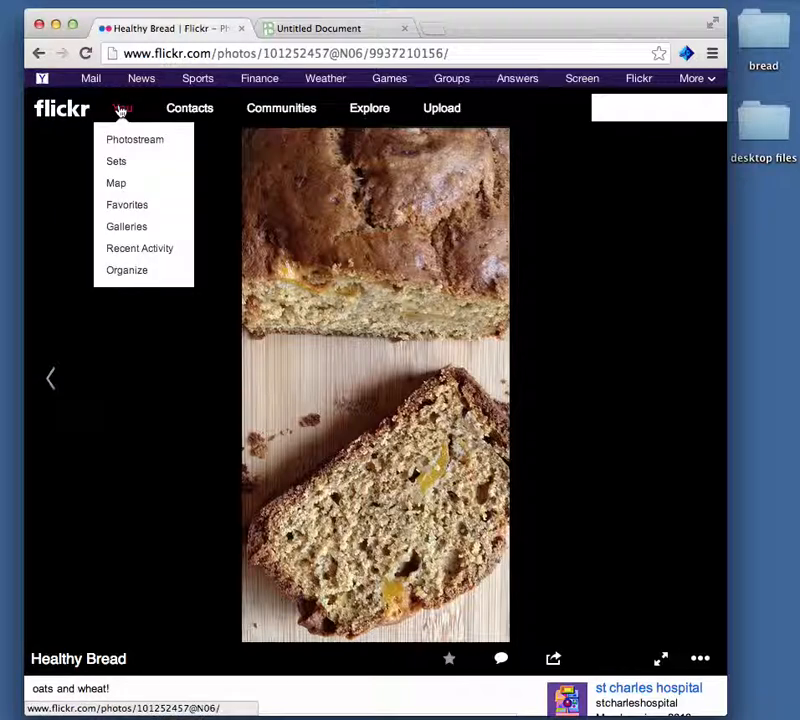
pyautogui.click(136, 140)
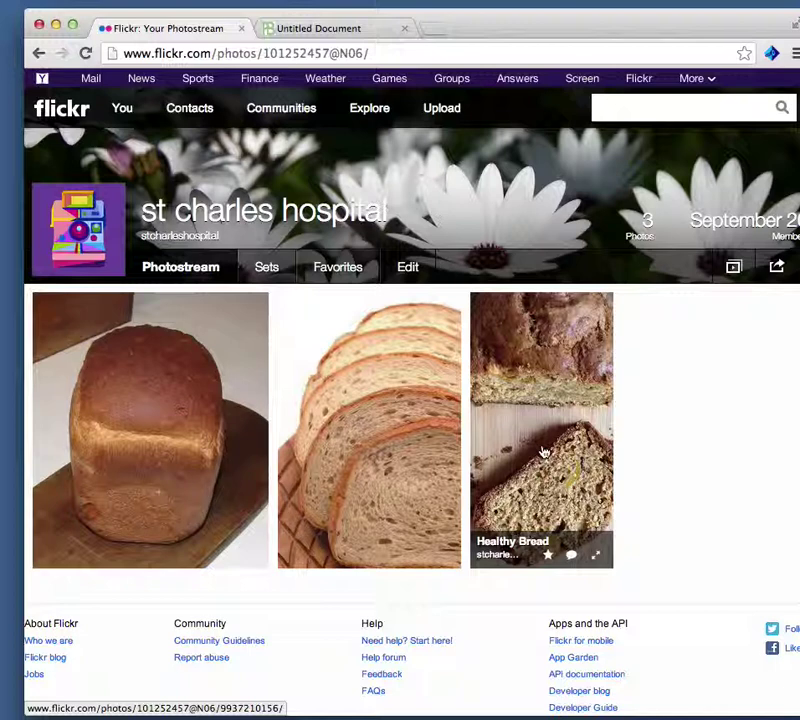
pyautogui.moveTo(458, 378)
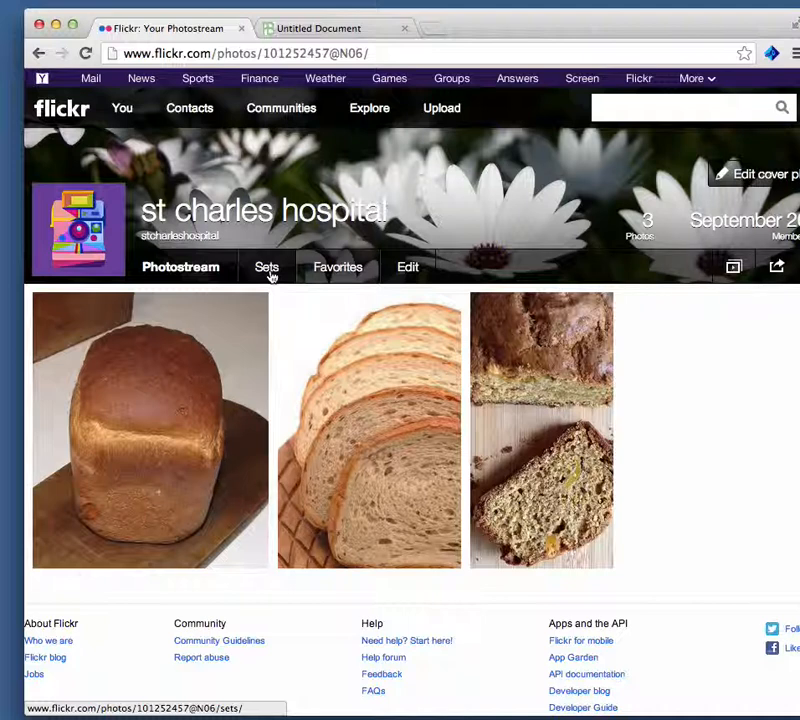
# Go to the Sets page and start 'Create your first set now' in the Organizer.
pyautogui.click(266, 268)
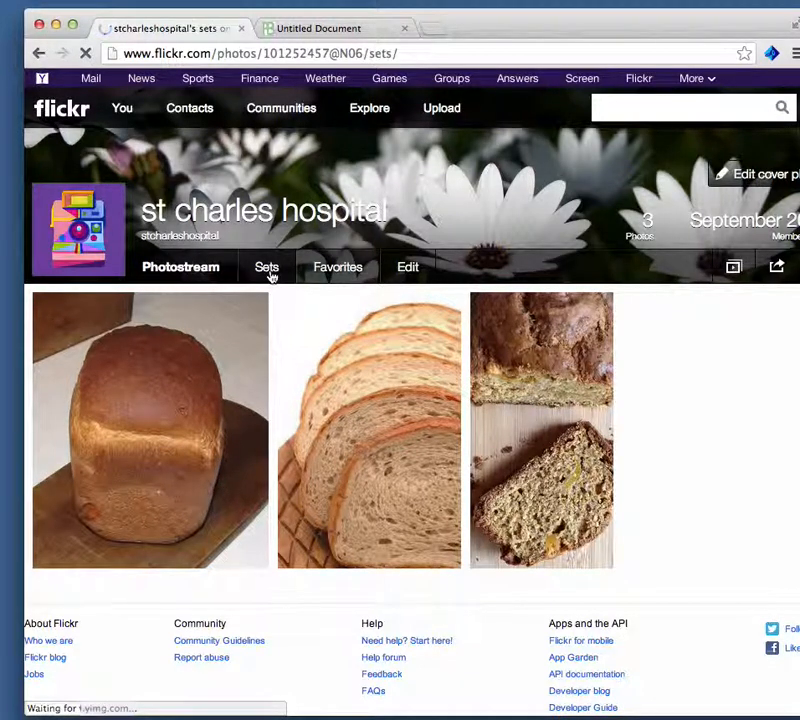
pyautogui.click(266, 268)
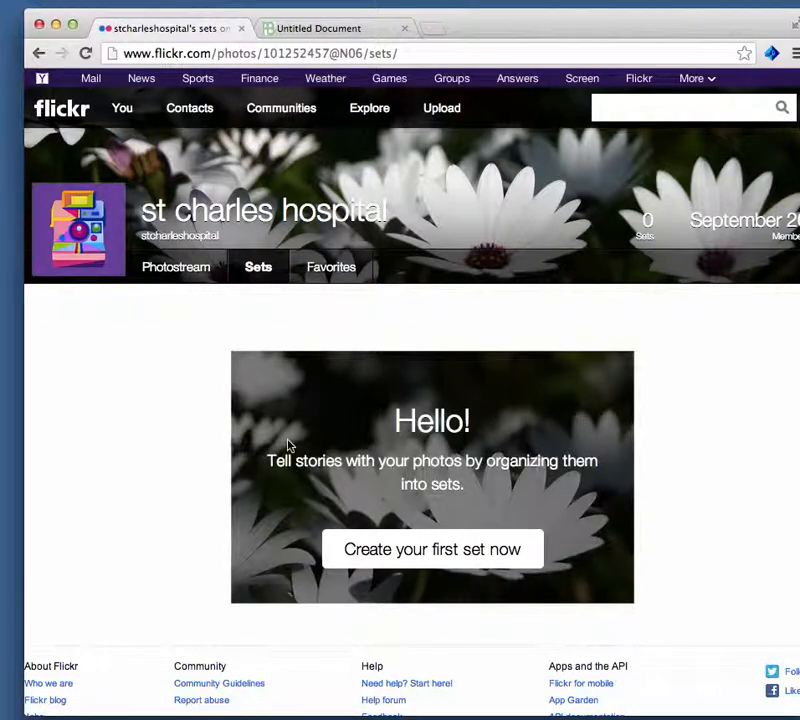
pyautogui.moveTo(350, 576)
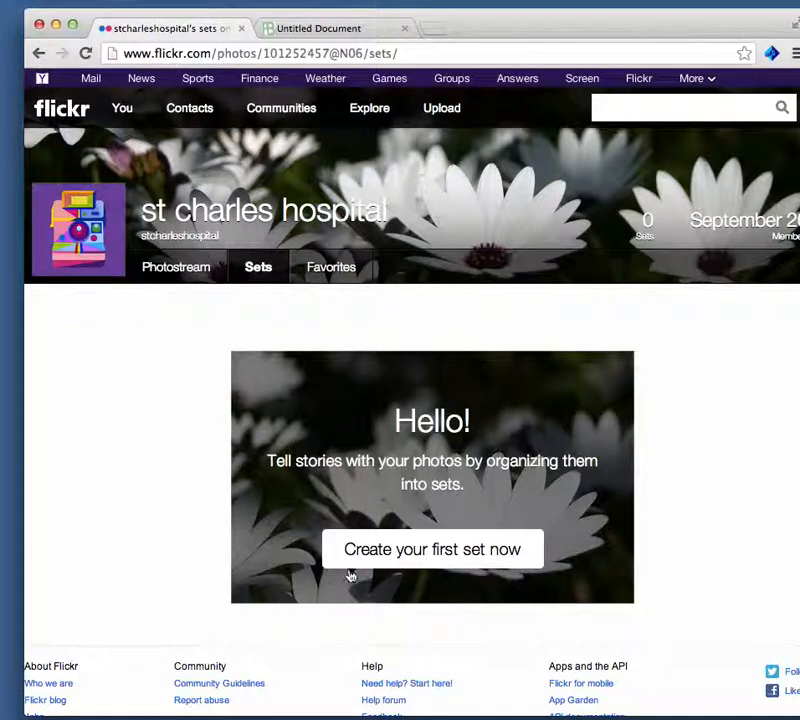
pyautogui.click(430, 548)
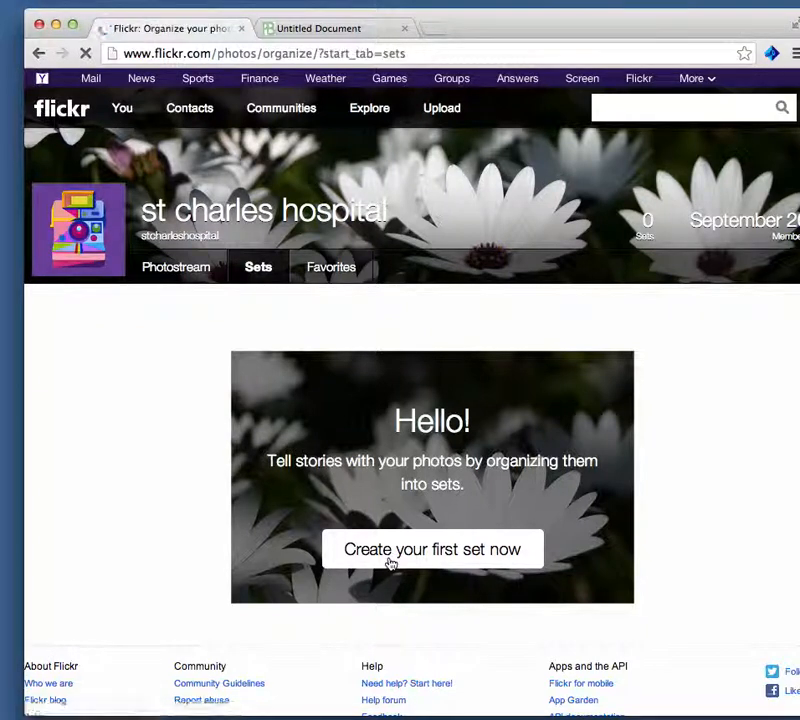
pyautogui.click(432, 548)
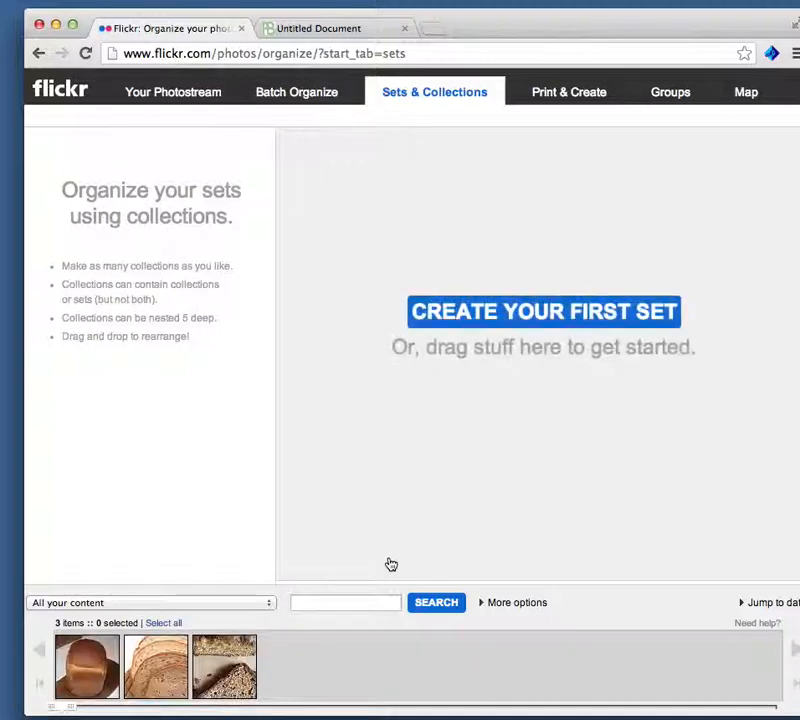
pyautogui.moveTo(348, 510)
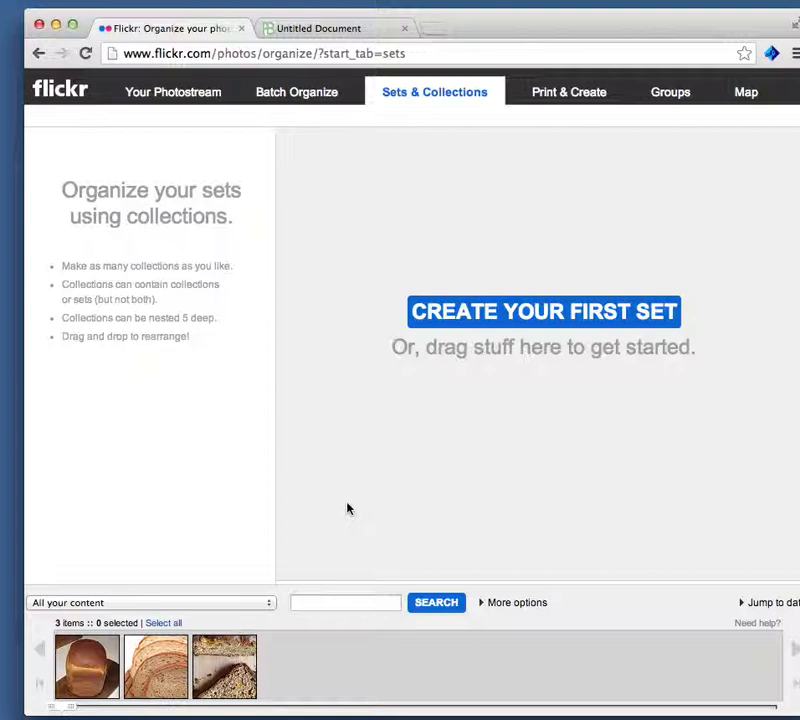
pyautogui.moveTo(200, 584)
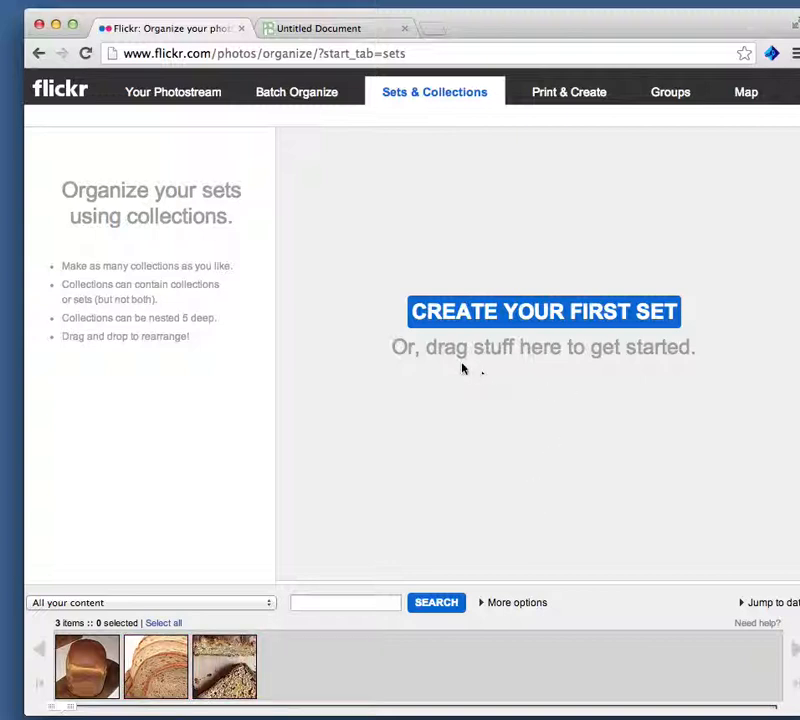
pyautogui.moveTo(674, 376)
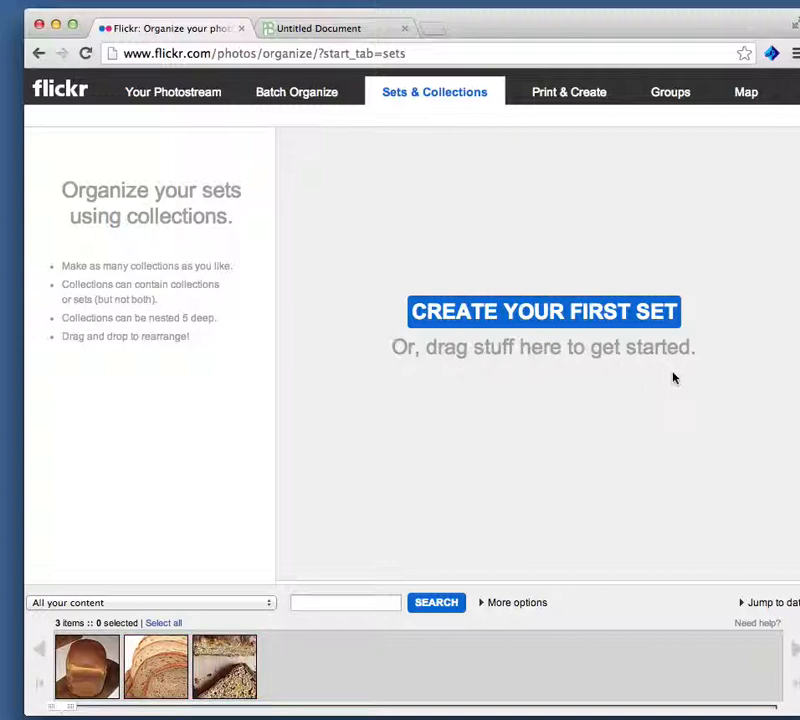
pyautogui.moveTo(252, 470)
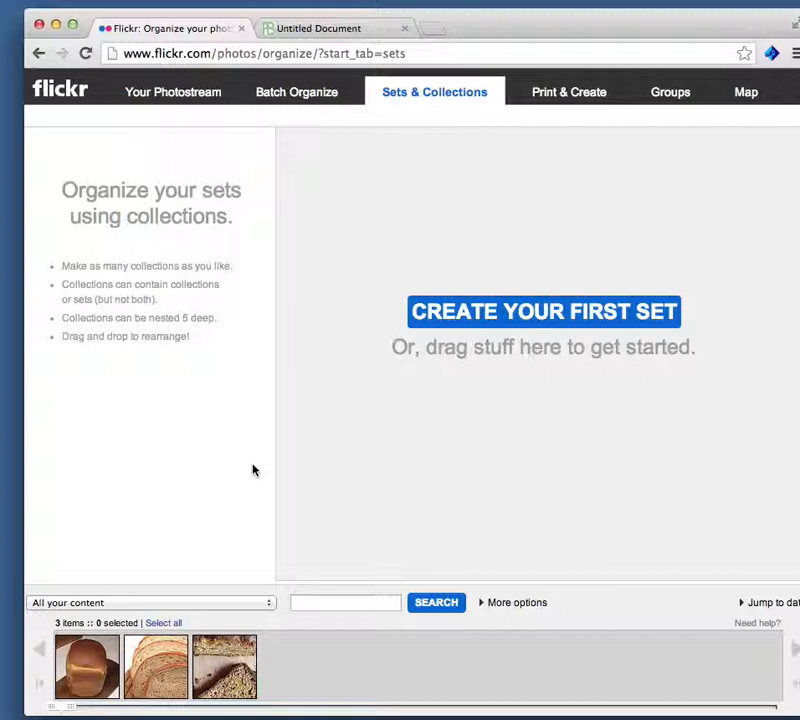
# Create a set named Bread from all three photos with description 'for use on all slides with bread' and save it.
pyautogui.click(224, 666)
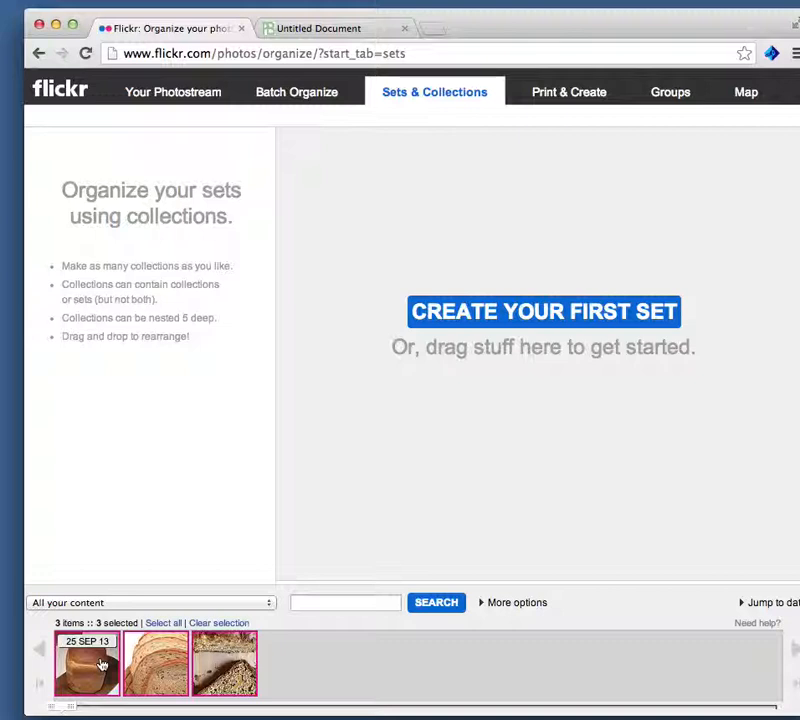
pyautogui.click(544, 312)
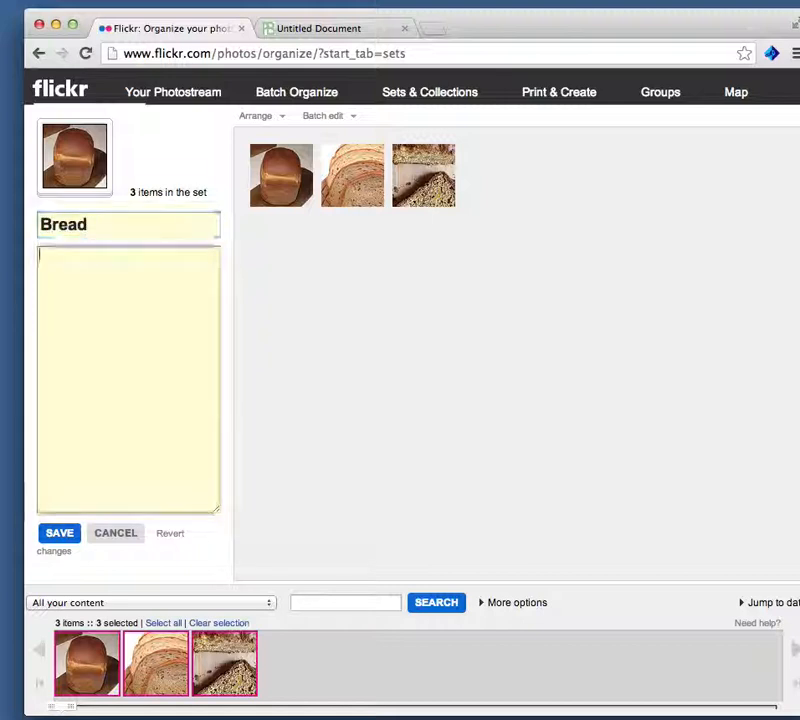
pyautogui.write('for use on all')
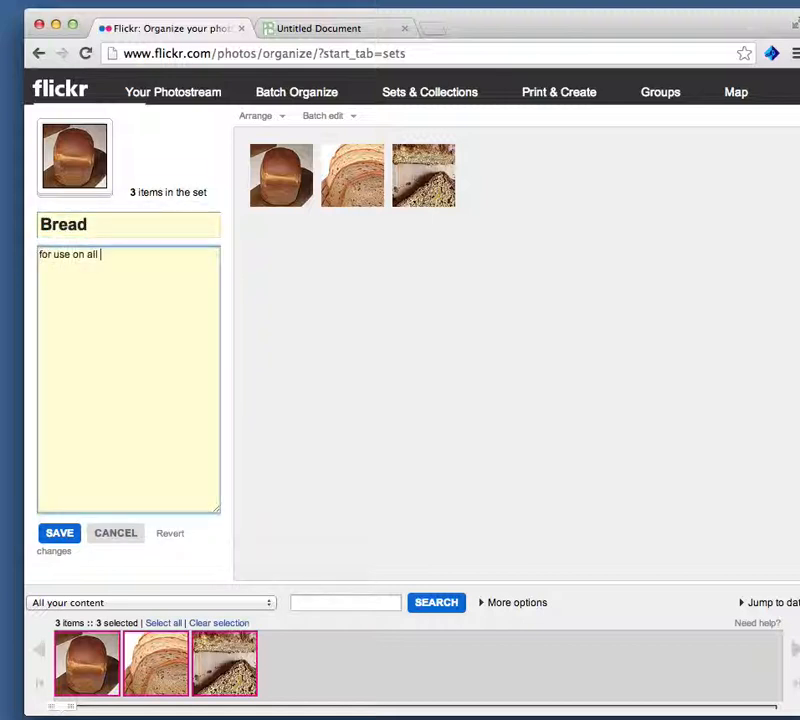
pyautogui.write('slides with')
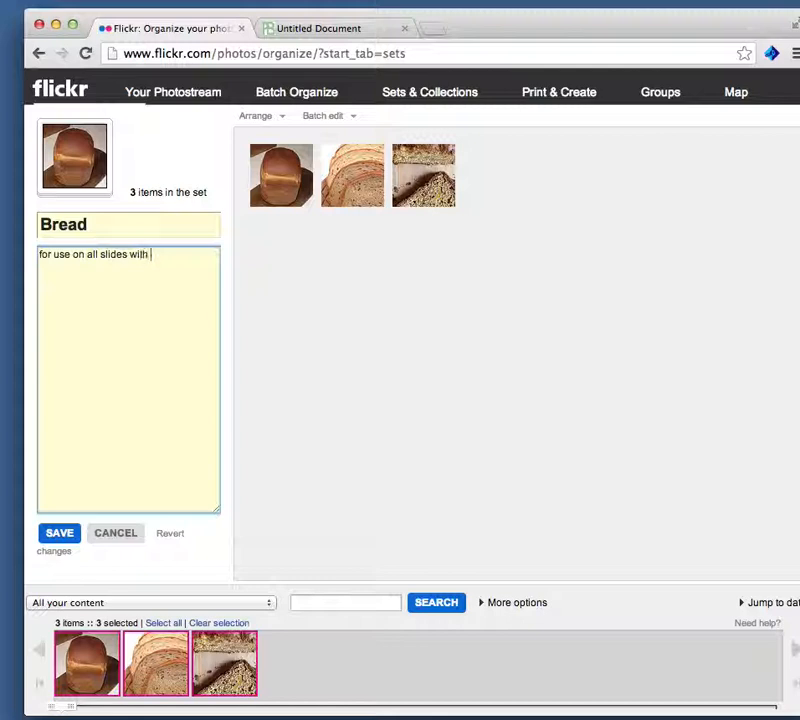
pyautogui.write('bread')
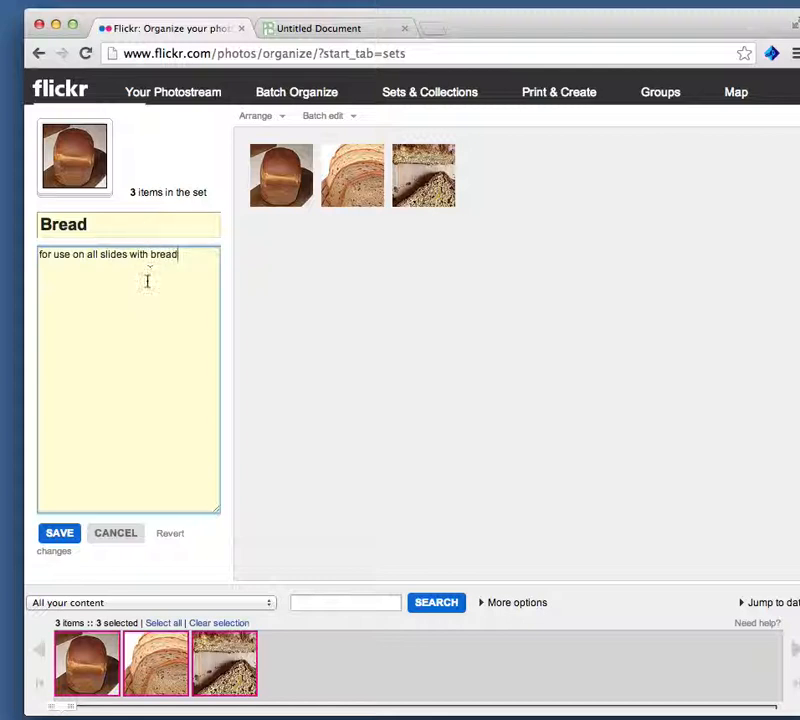
pyautogui.moveTo(84, 450)
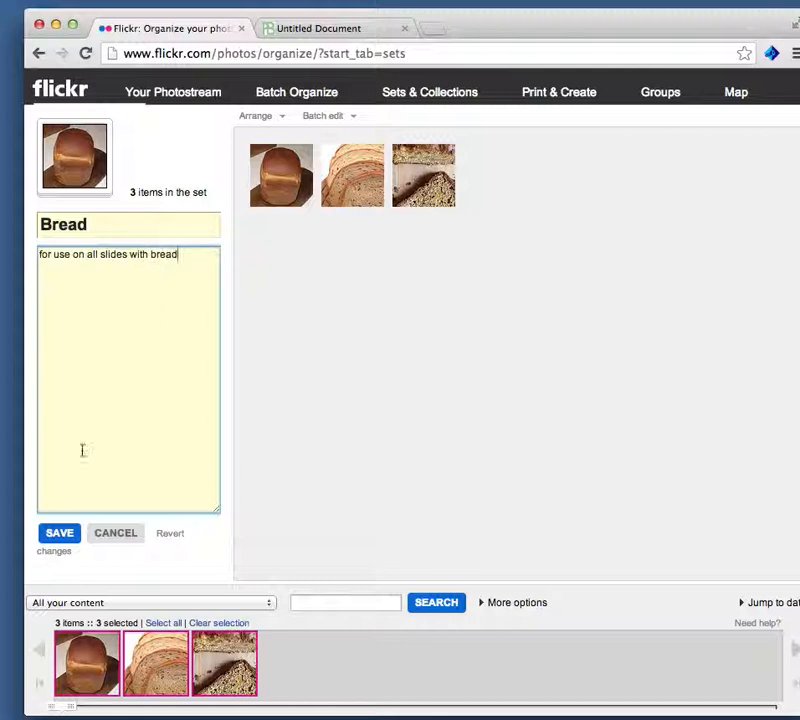
pyautogui.click(58, 532)
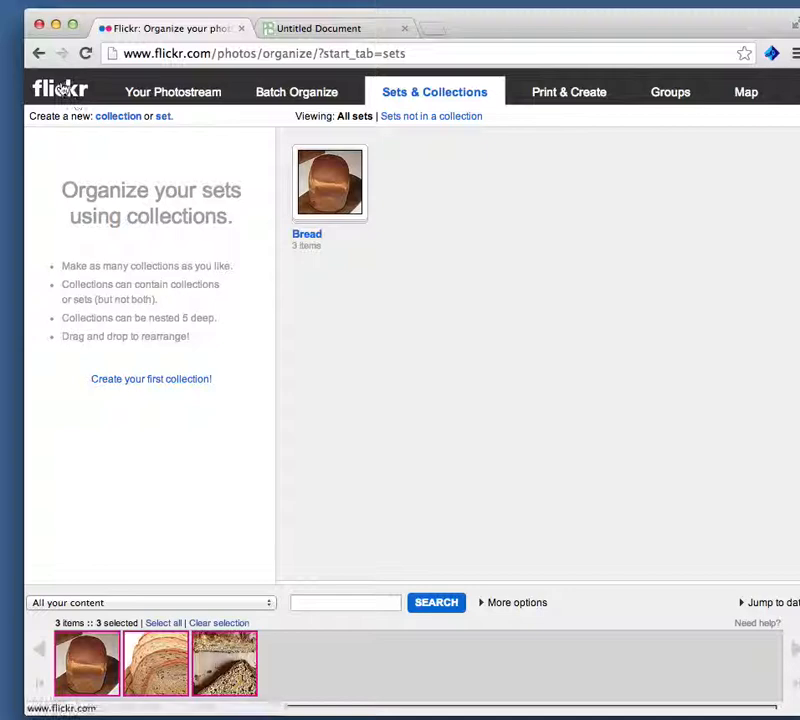
# View the Bread set with 3 photos on the profile's Sets page, then open the account panel.
pyautogui.click(60, 88)
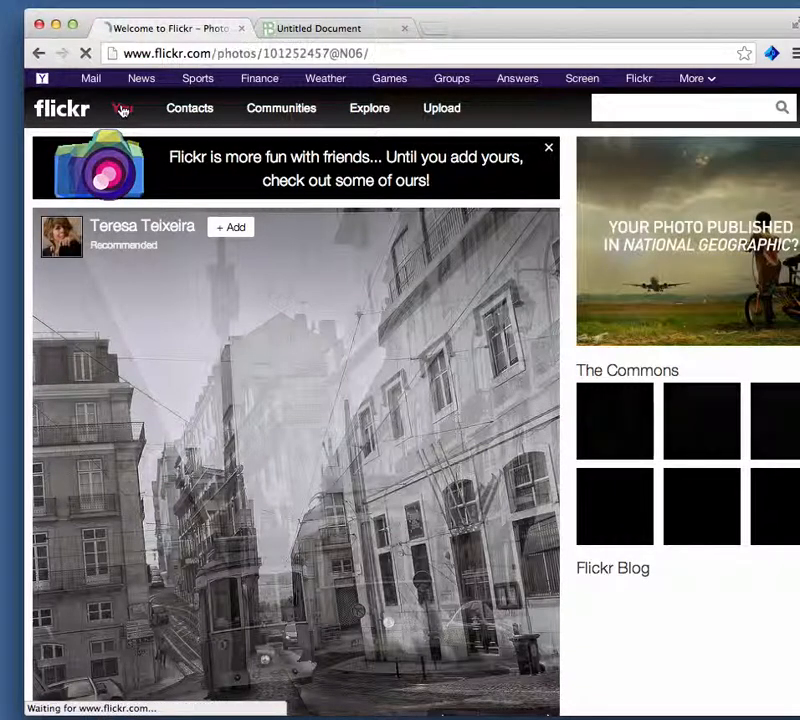
pyautogui.click(122, 108)
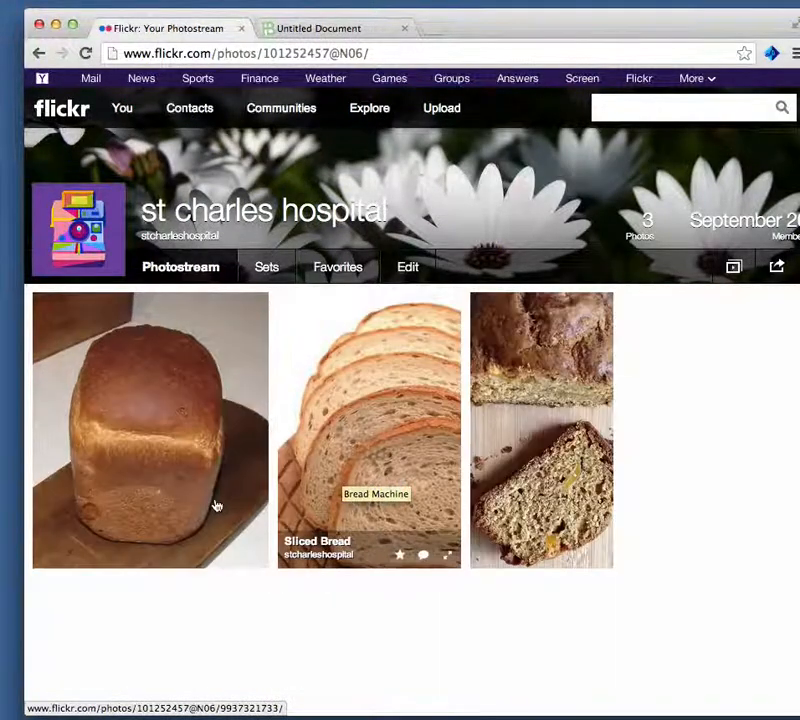
pyautogui.click(266, 268)
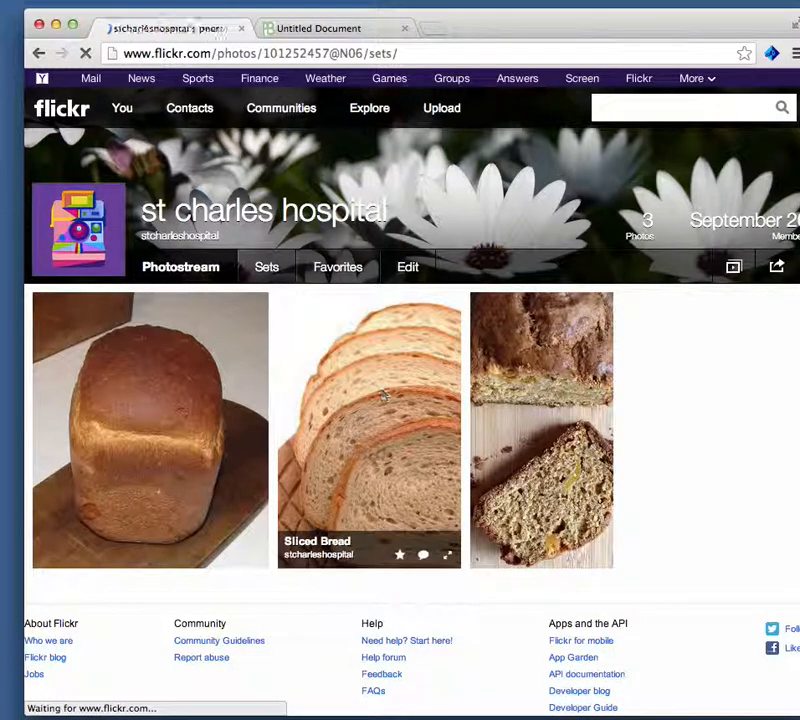
pyautogui.click(266, 266)
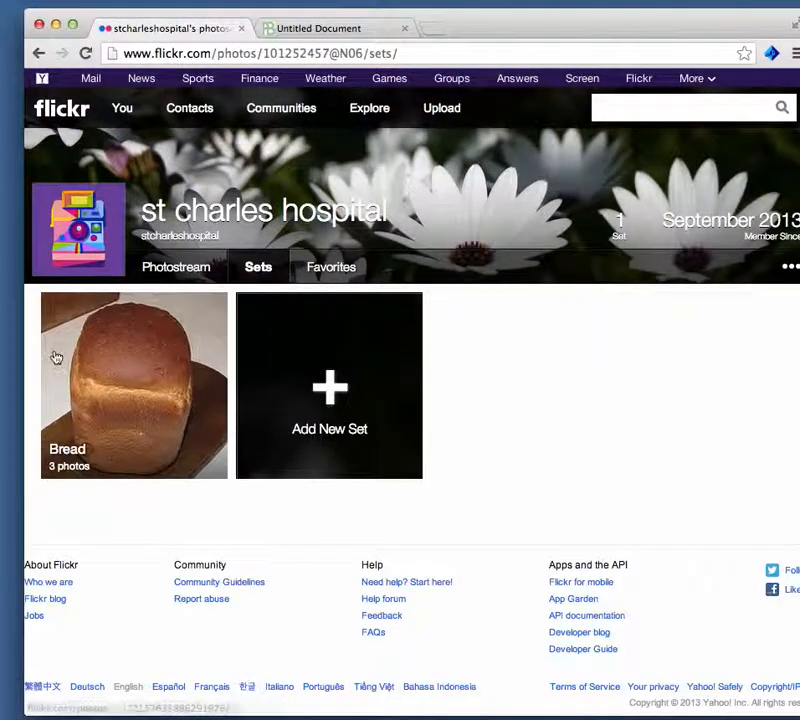
pyautogui.moveTo(104, 424)
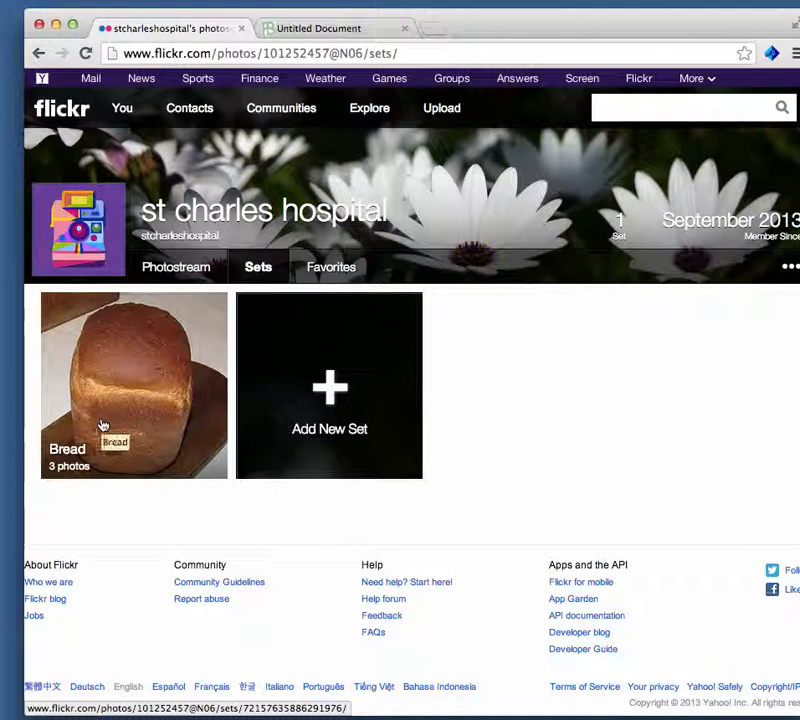
pyautogui.moveTo(322, 452)
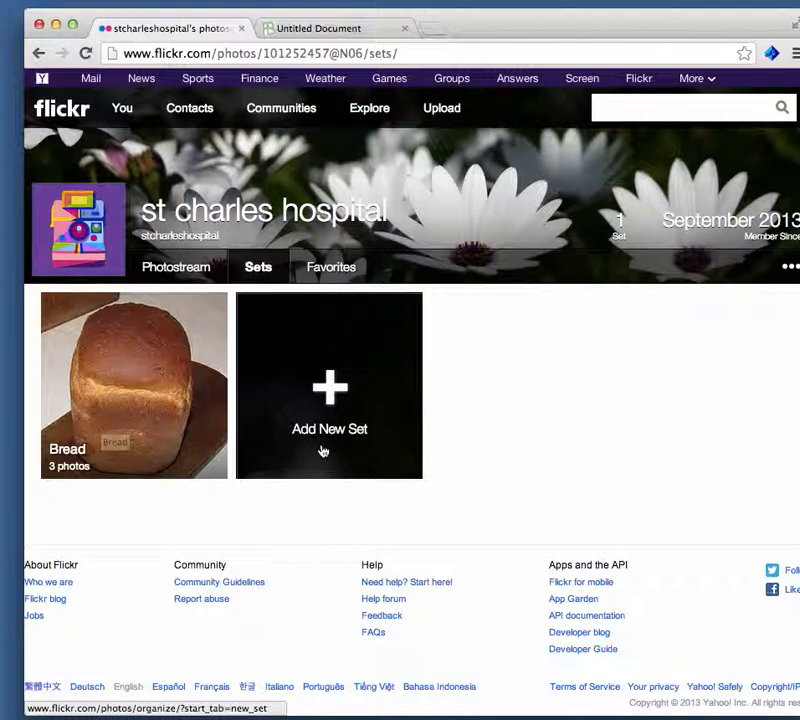
pyautogui.moveTo(324, 452)
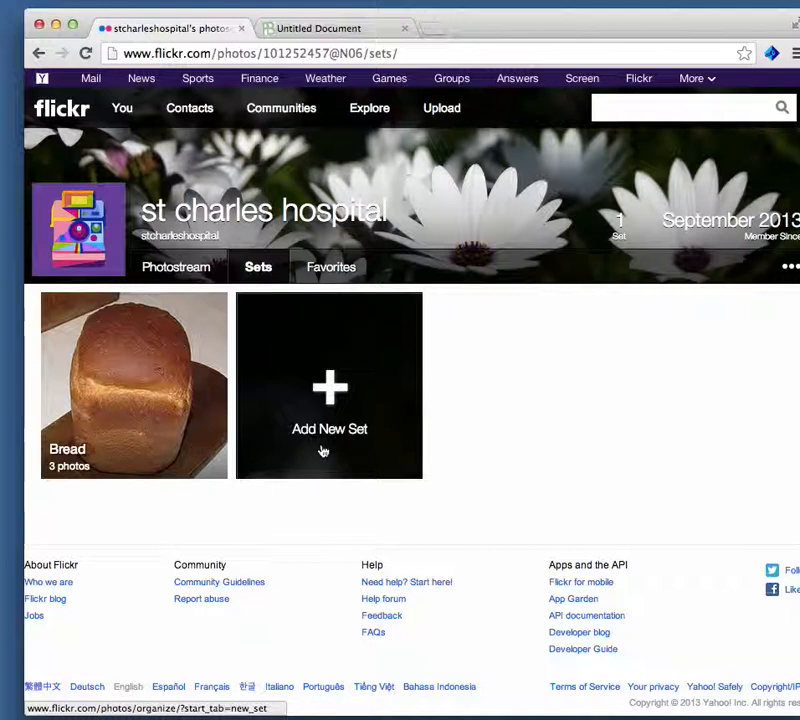
pyautogui.moveTo(496, 460)
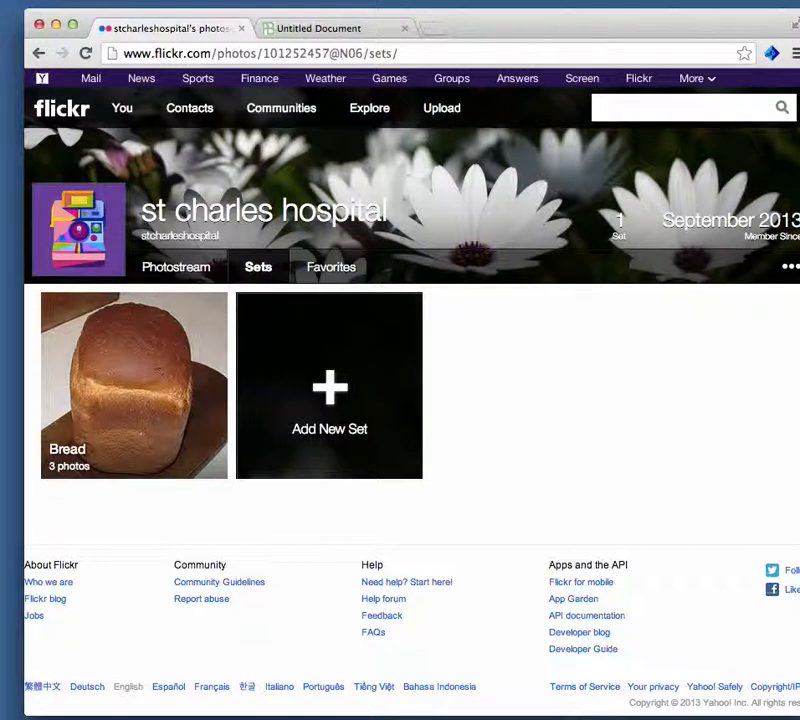
pyautogui.moveTo(360, 486)
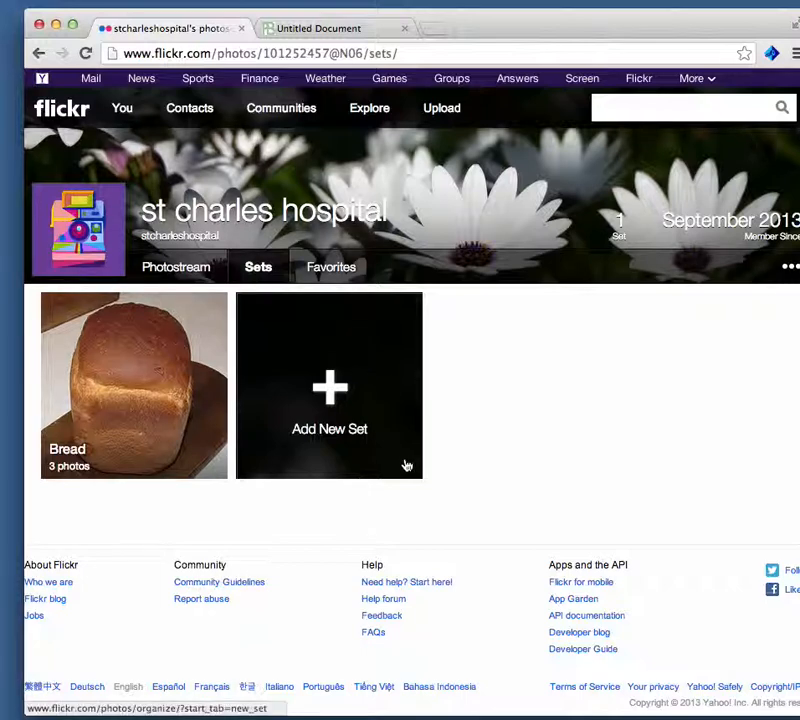
pyautogui.moveTo(434, 452)
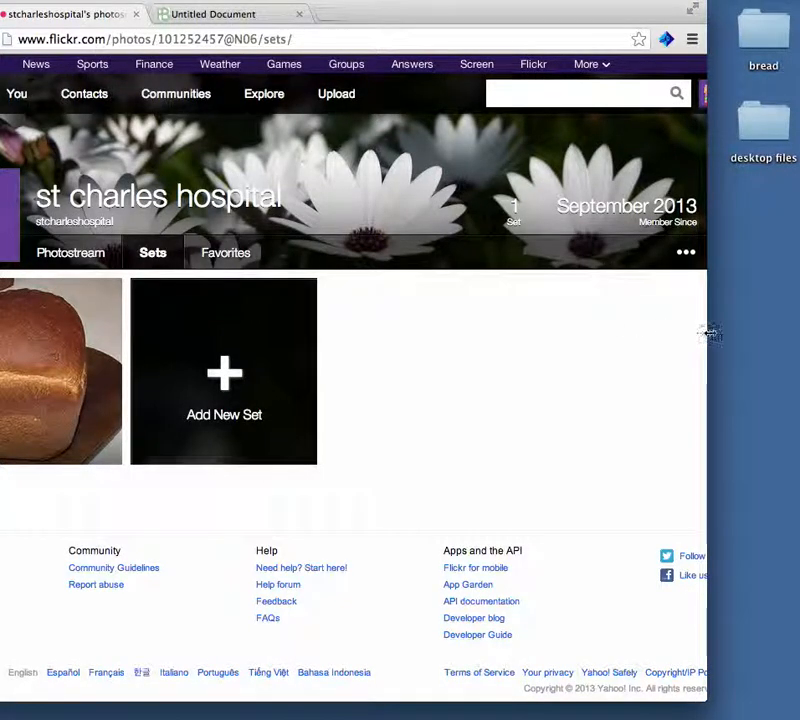
pyautogui.click(752, 94)
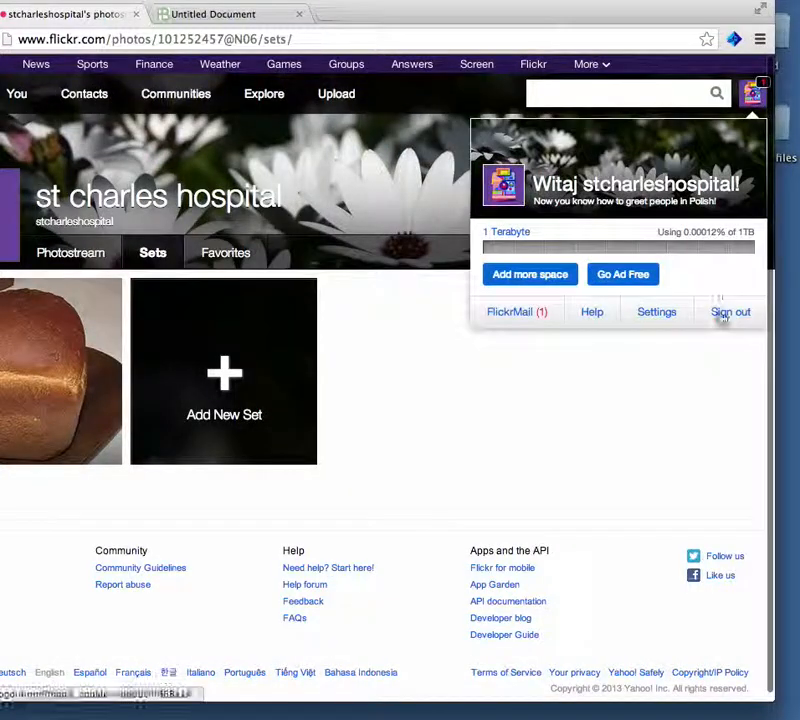